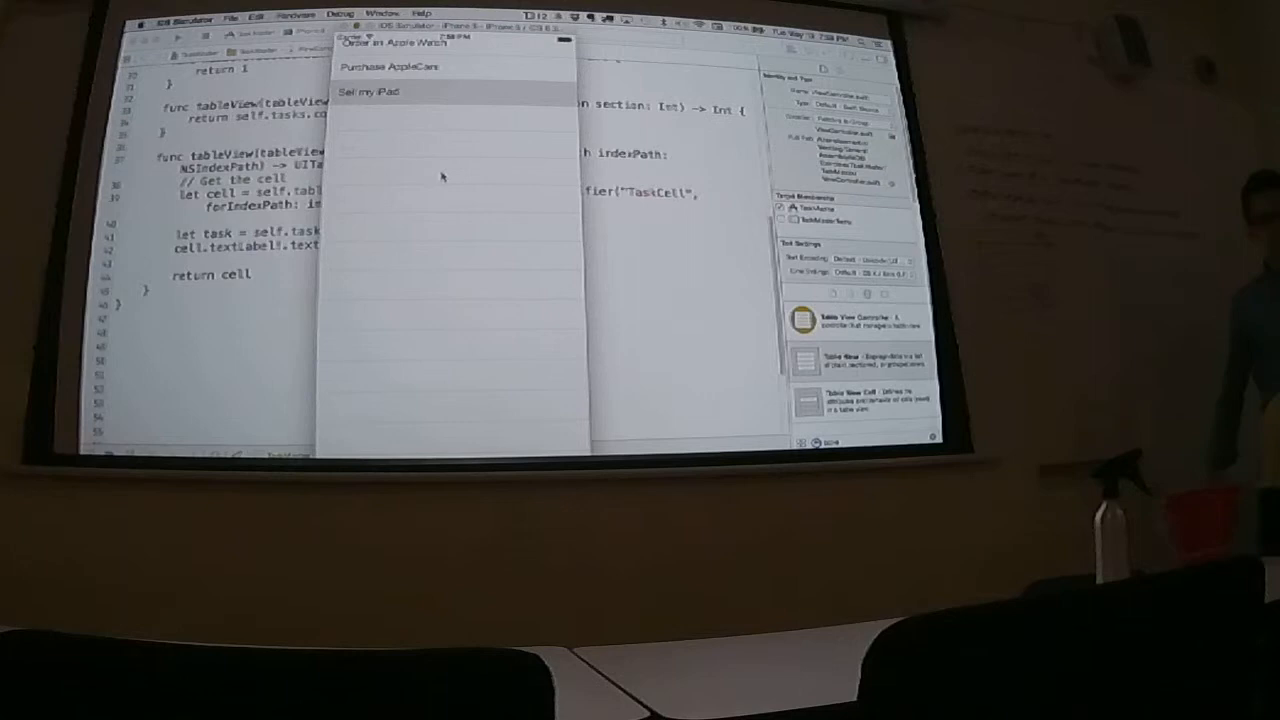
mouse_move(472, 78)
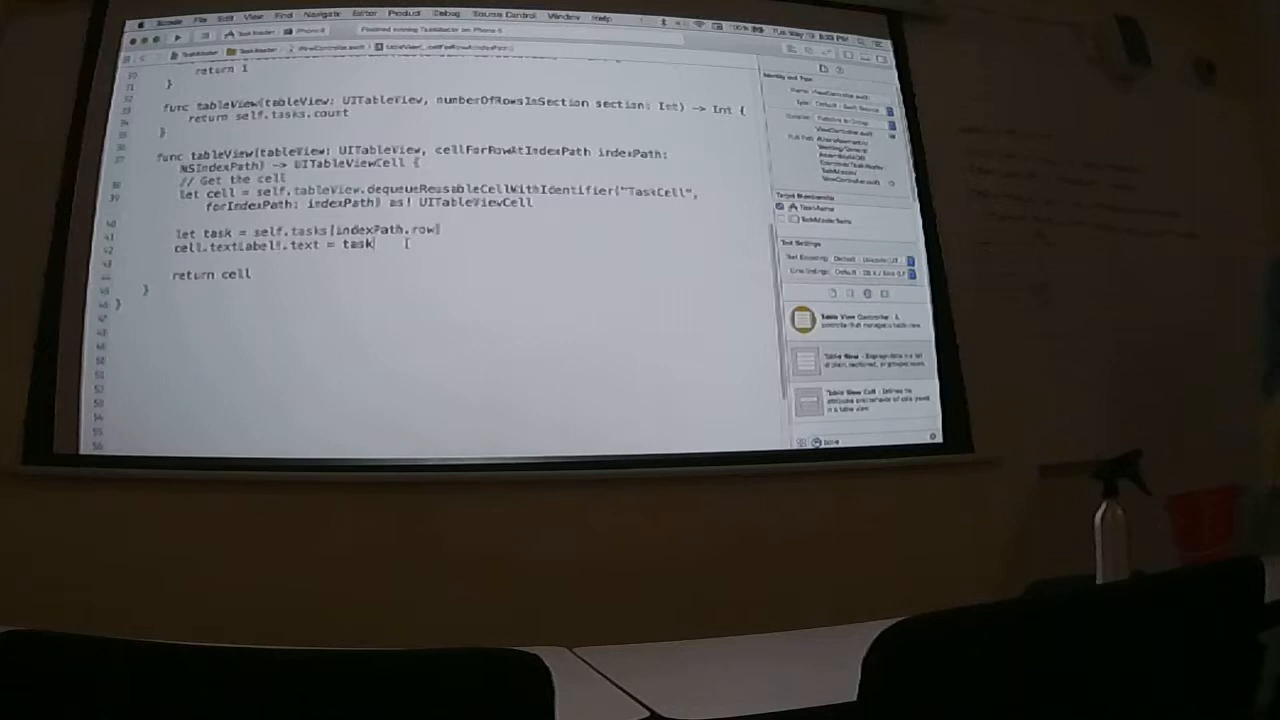
- Embed the table view scene in a navigation controller titled Tasks and add a bar button item
scroll("up", 3)
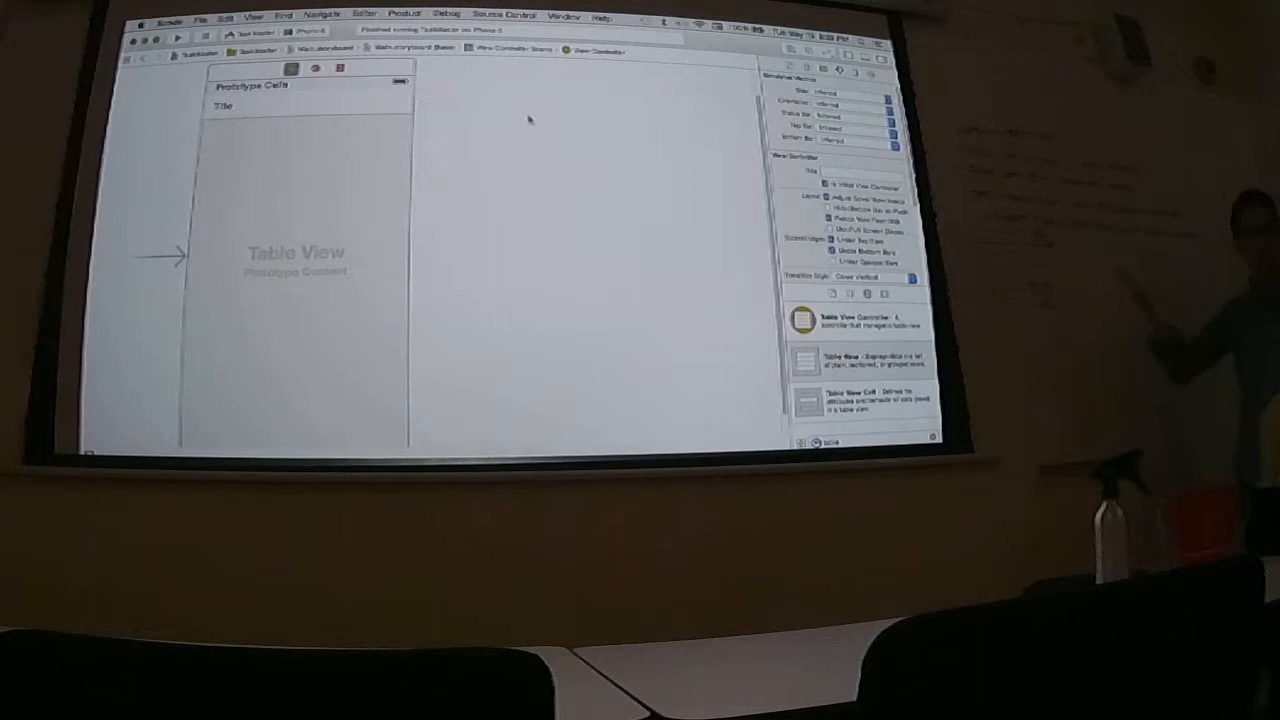
left_click(366, 16)
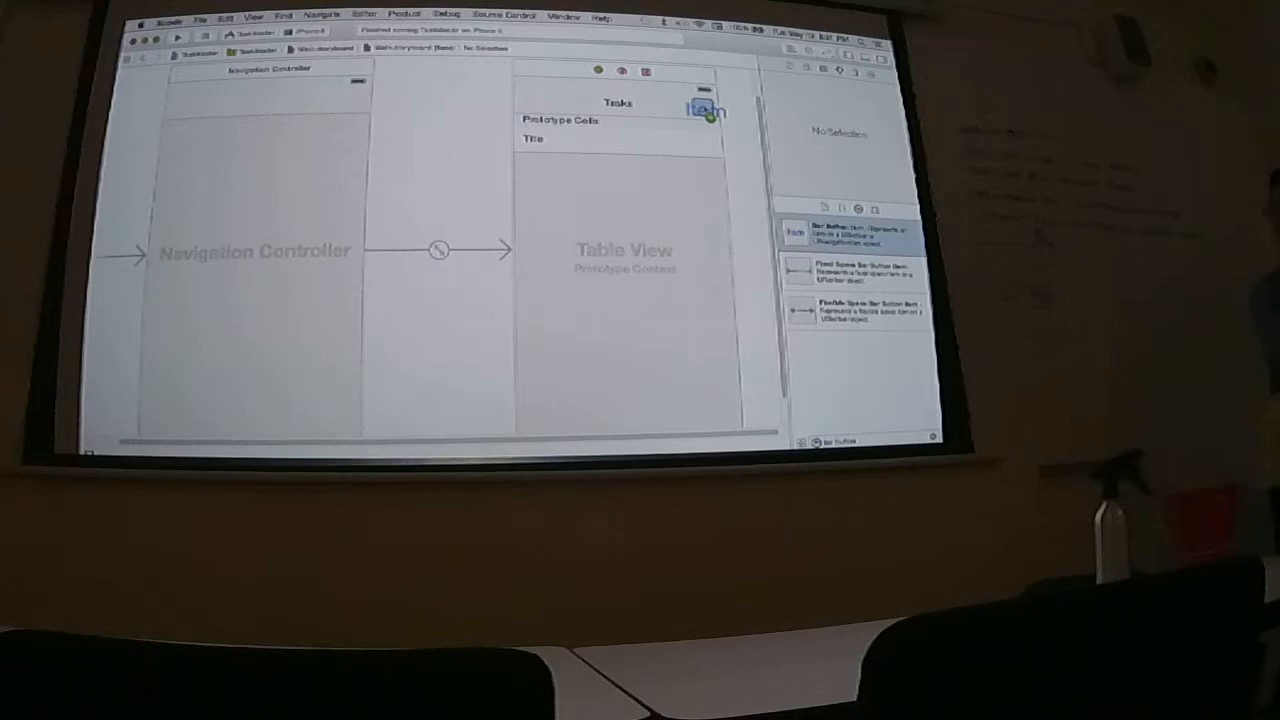
left_click(704, 108)
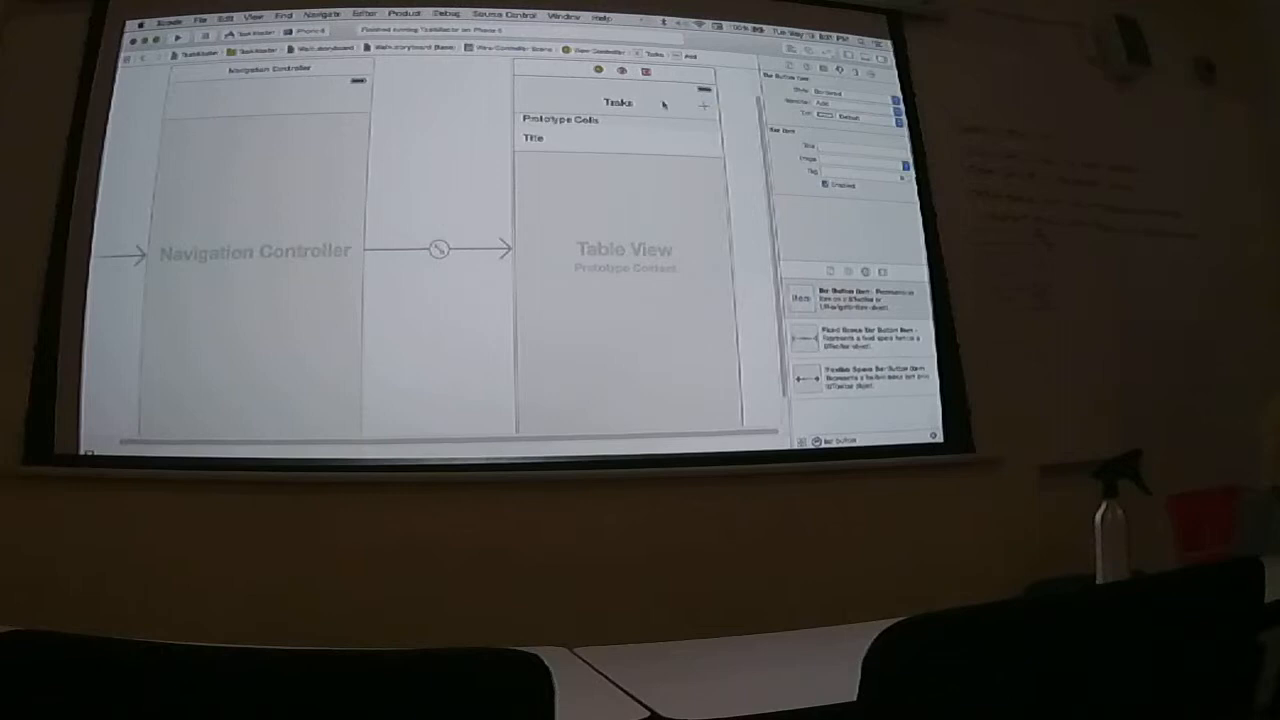
left_click(892, 104)
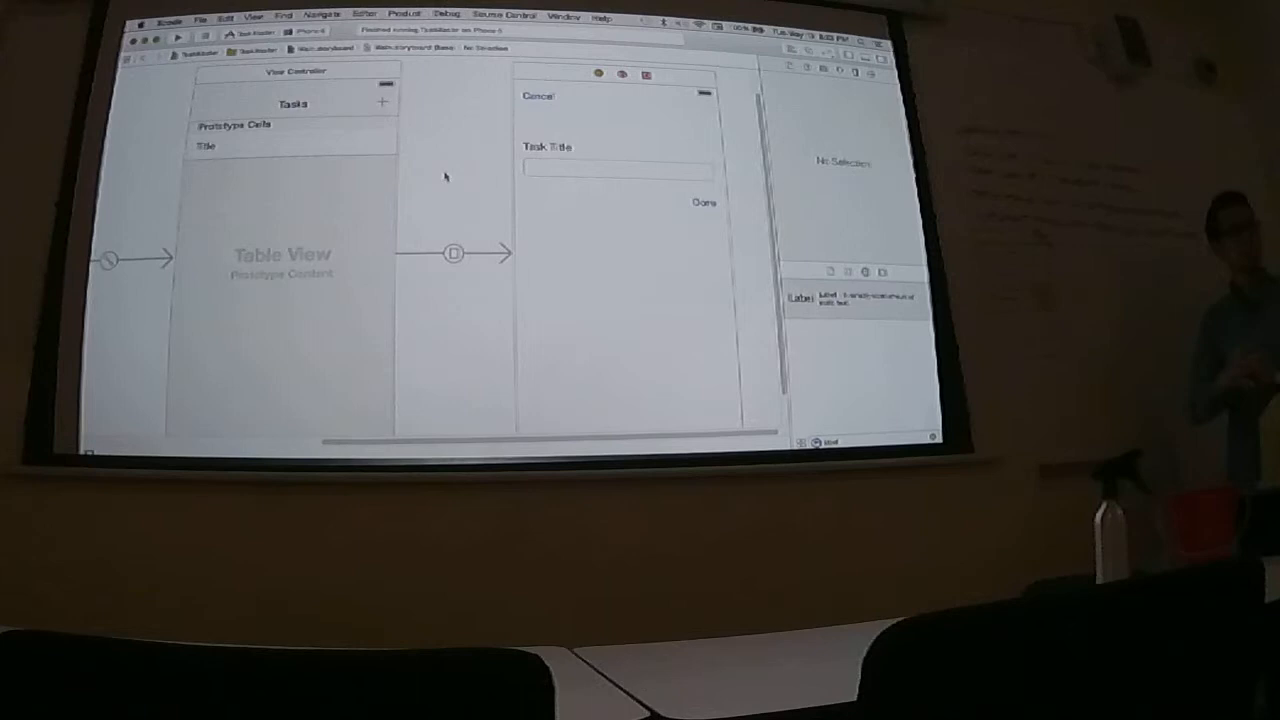
- Create NewTaskViewController.swift as a Cocoa Touch UIViewController subclass in the TaskMaster group
left_click(200, 16)
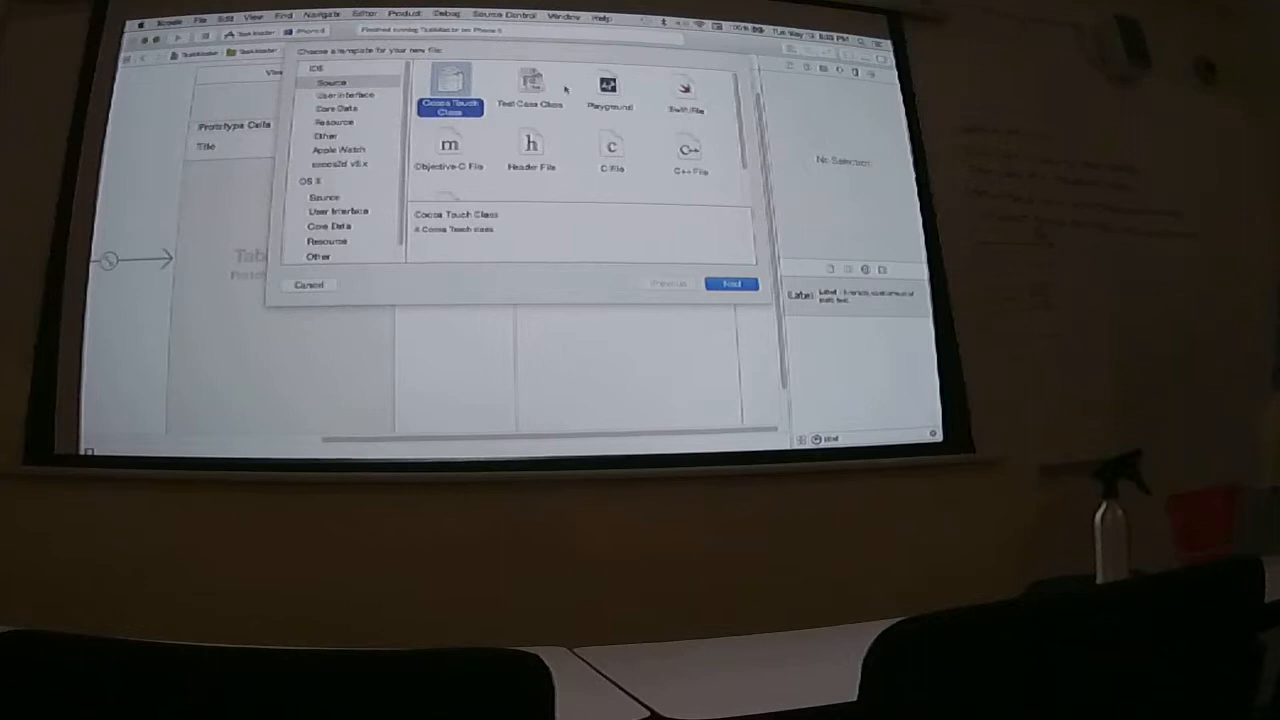
left_click(732, 284)
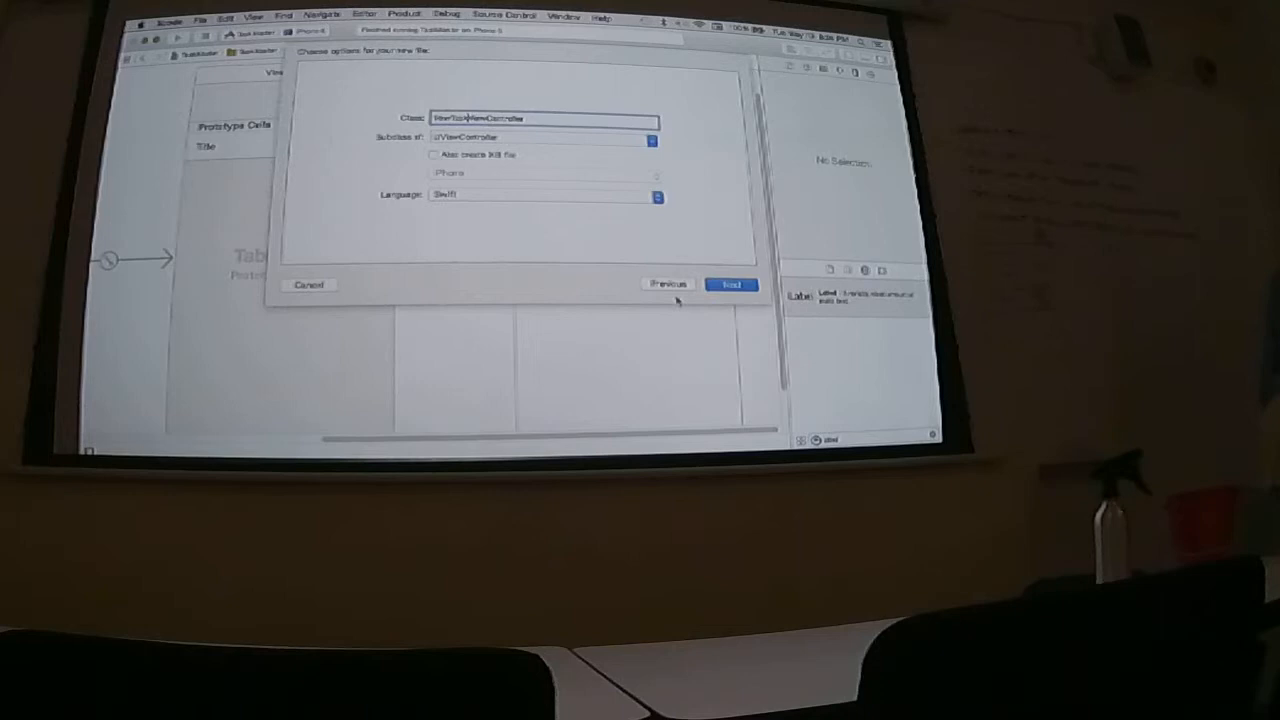
left_click(730, 284)
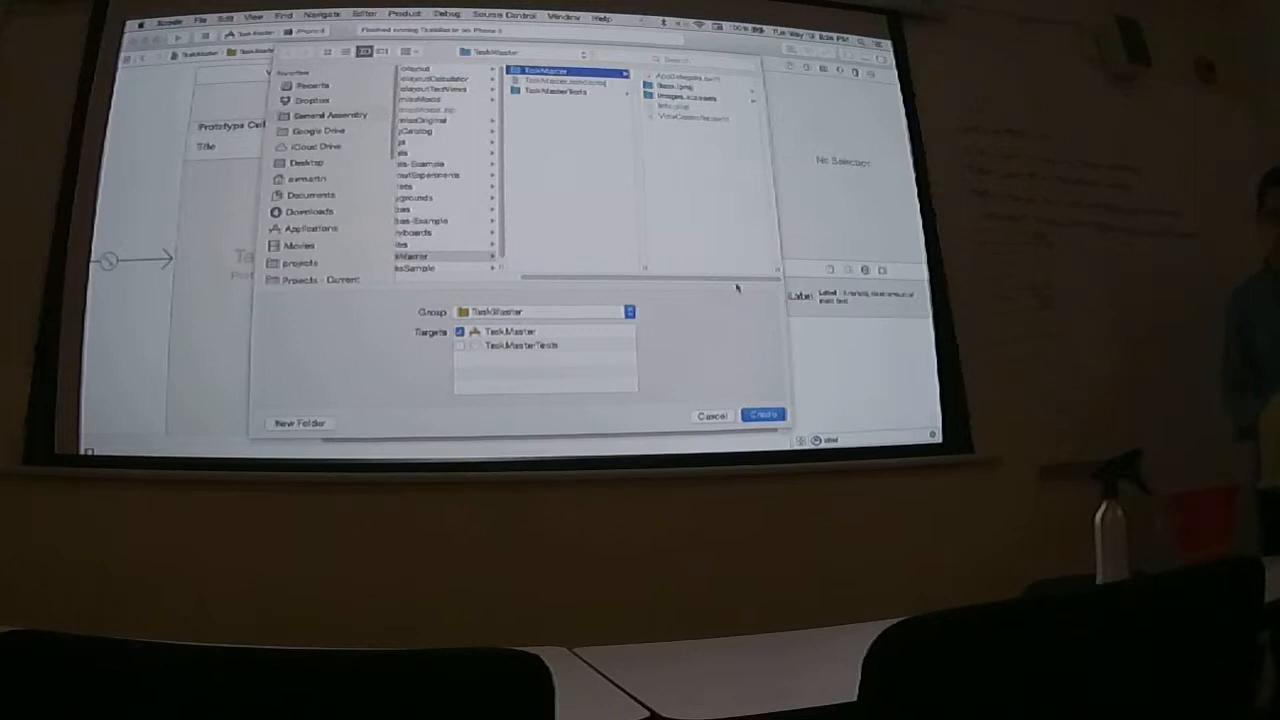
left_click(762, 414)
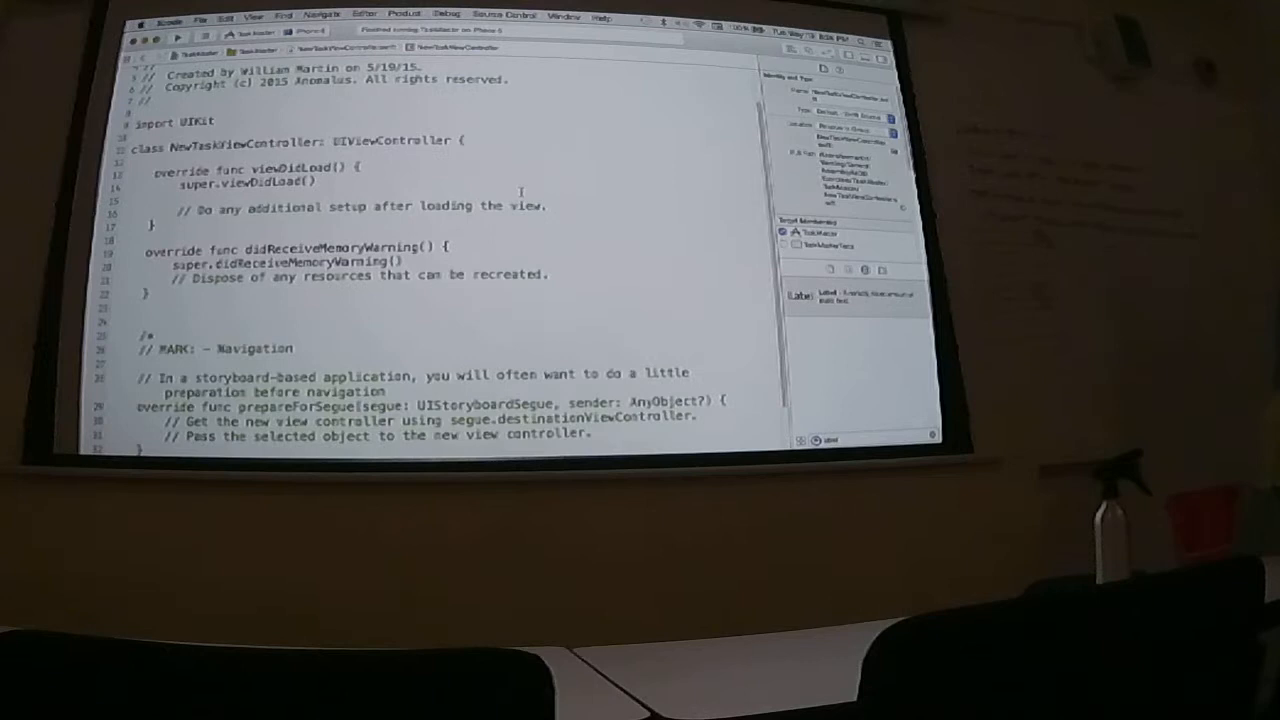
scroll("down", 3)
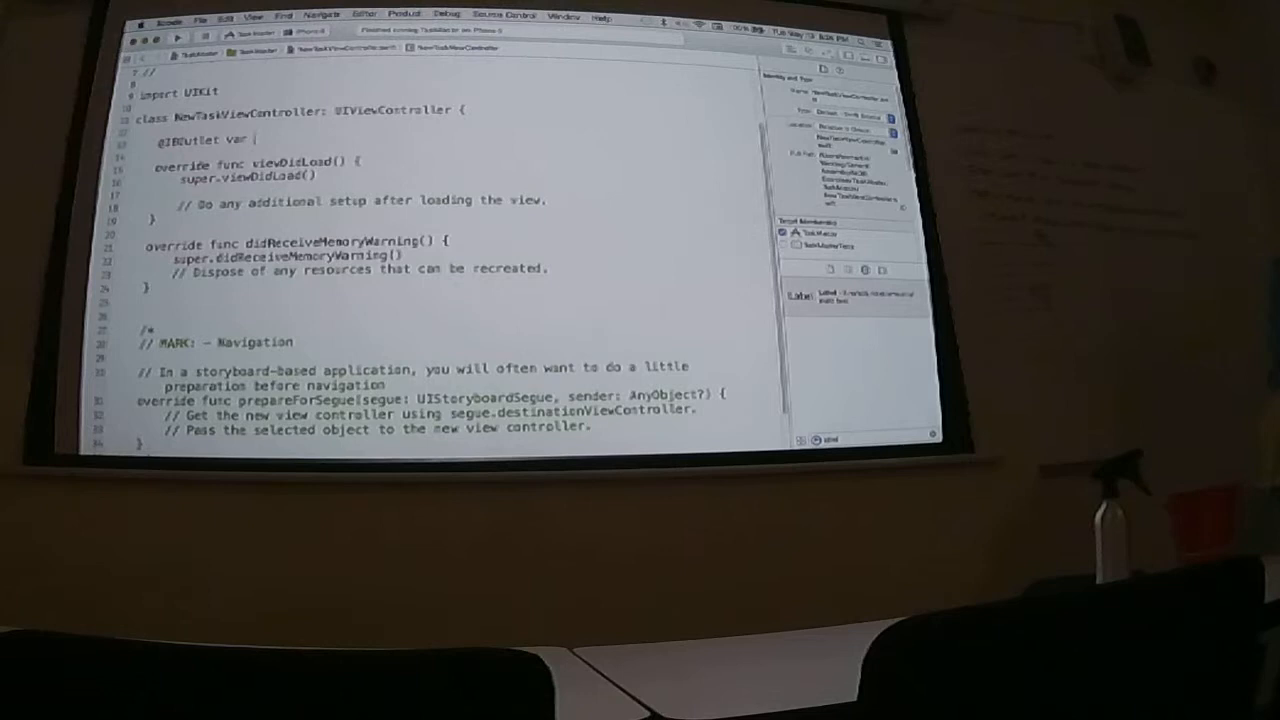
type("newTaskTitle : UITextField")
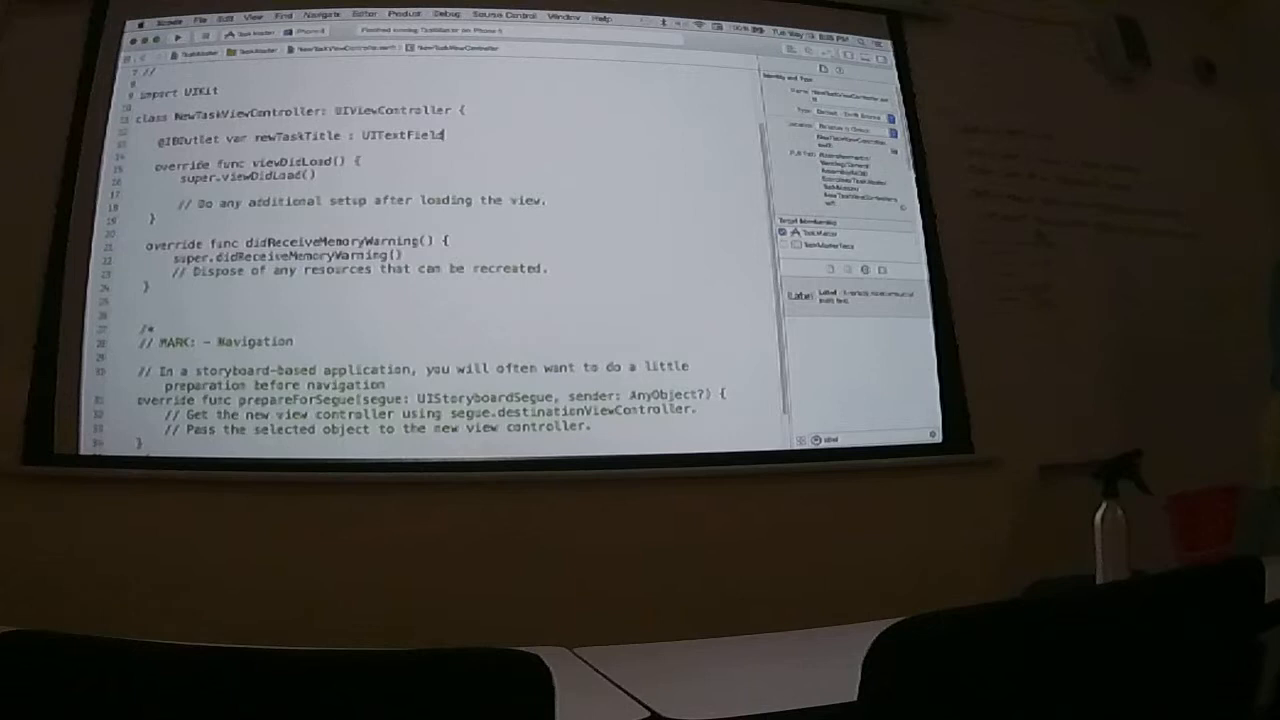
type("@IBAction func")
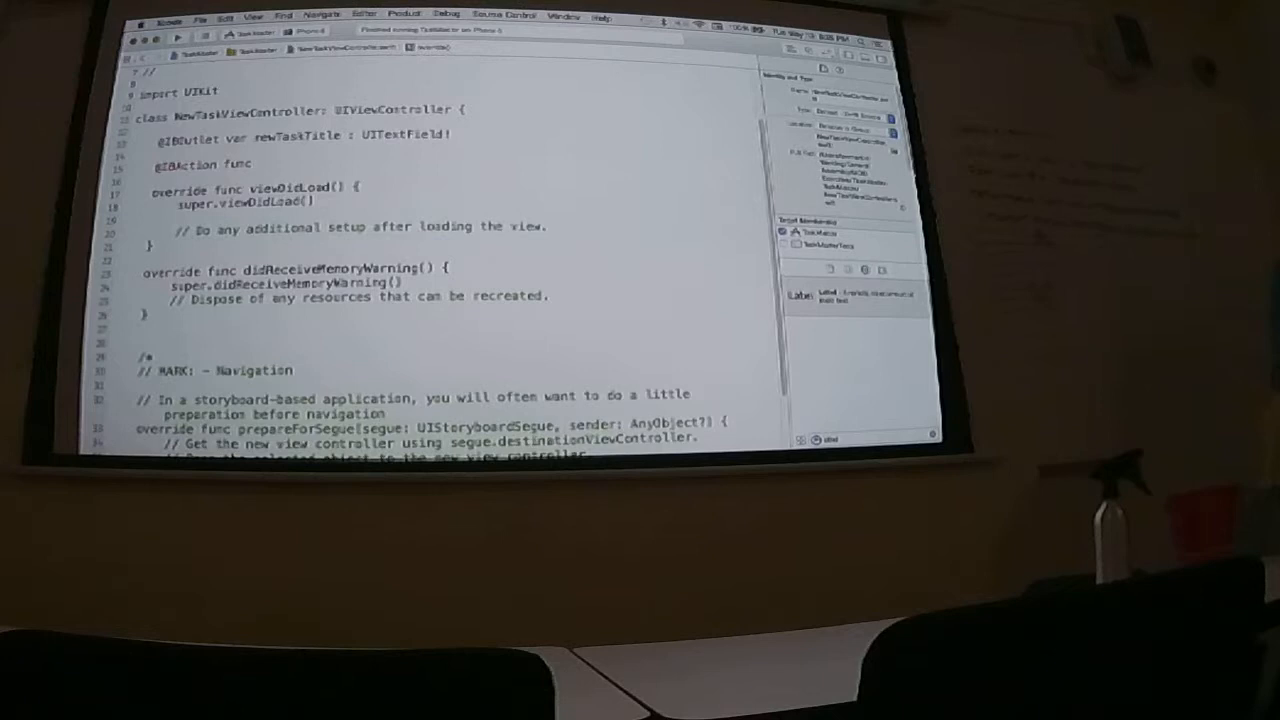
type("cancel() {")
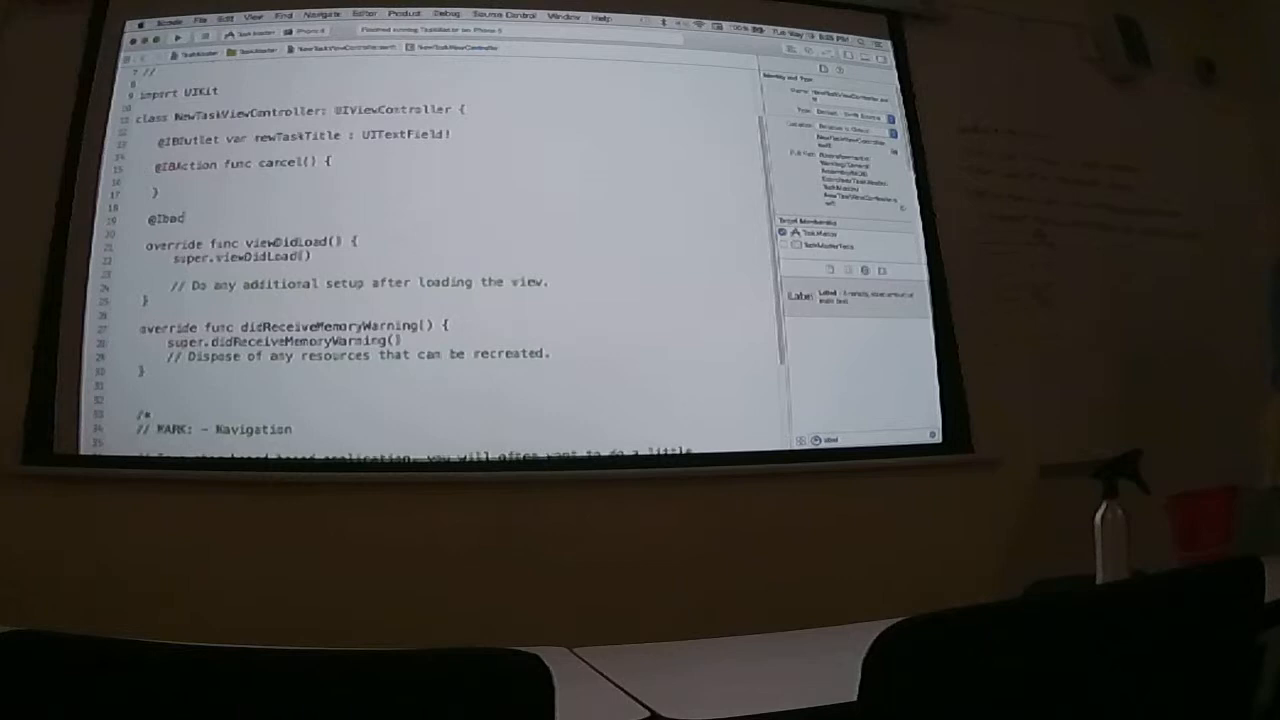
type("@IBAction func")
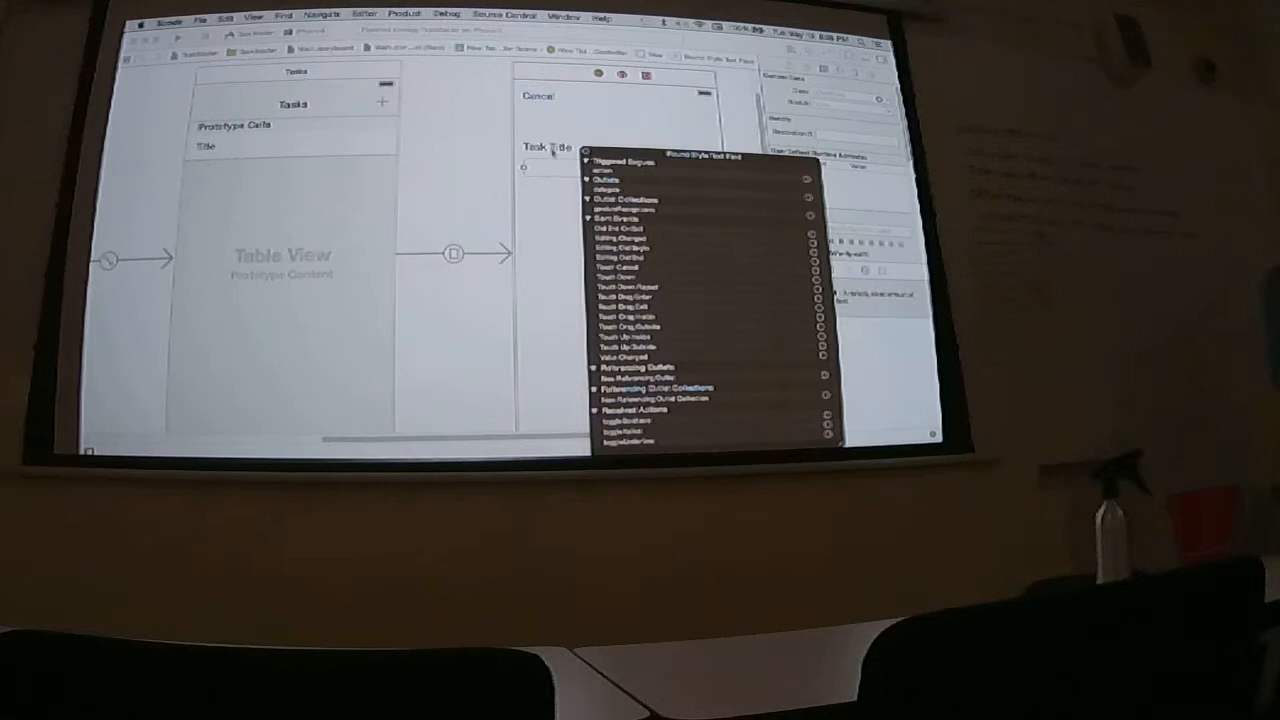
- Wire the Cancel bar button's action to NewTaskViewController's cancel() method
left_click_drag(604, 132, 824, 374)
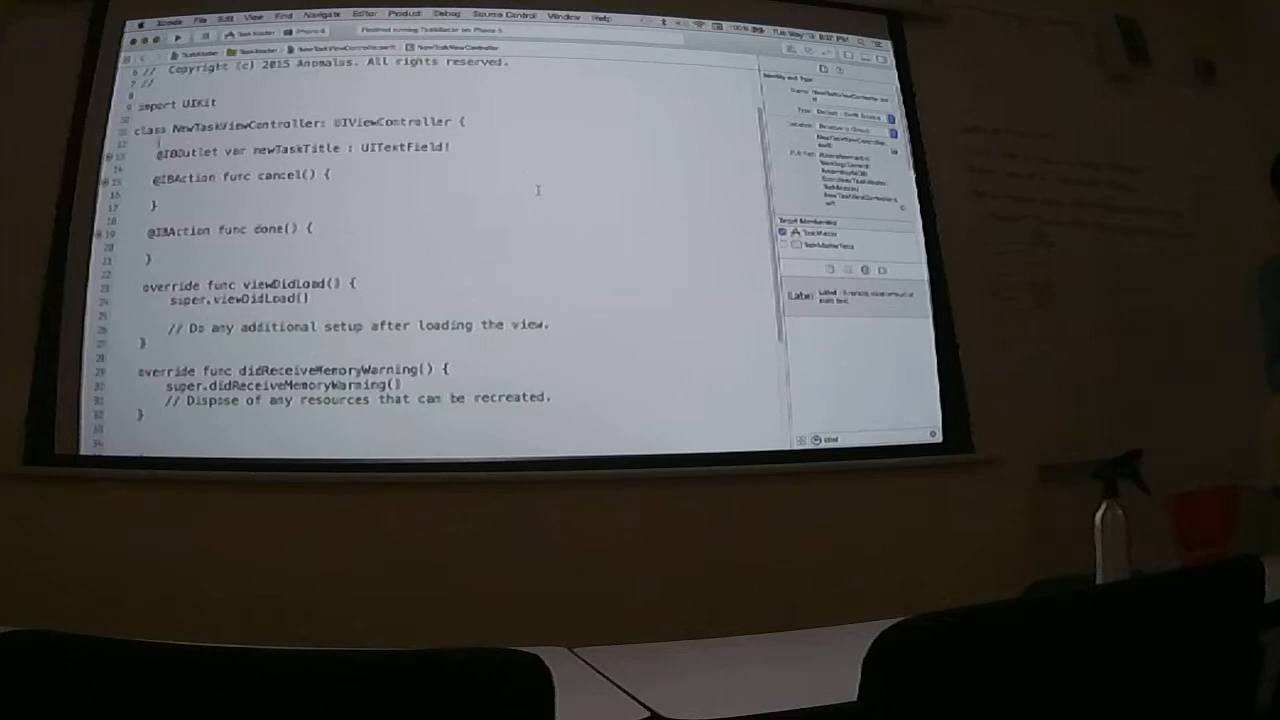
- Make cancel() call self.dismissViewControllerAnimated(true, completion: nil)
type("self.dismissViewControllerAnimated(true, completion: nil")
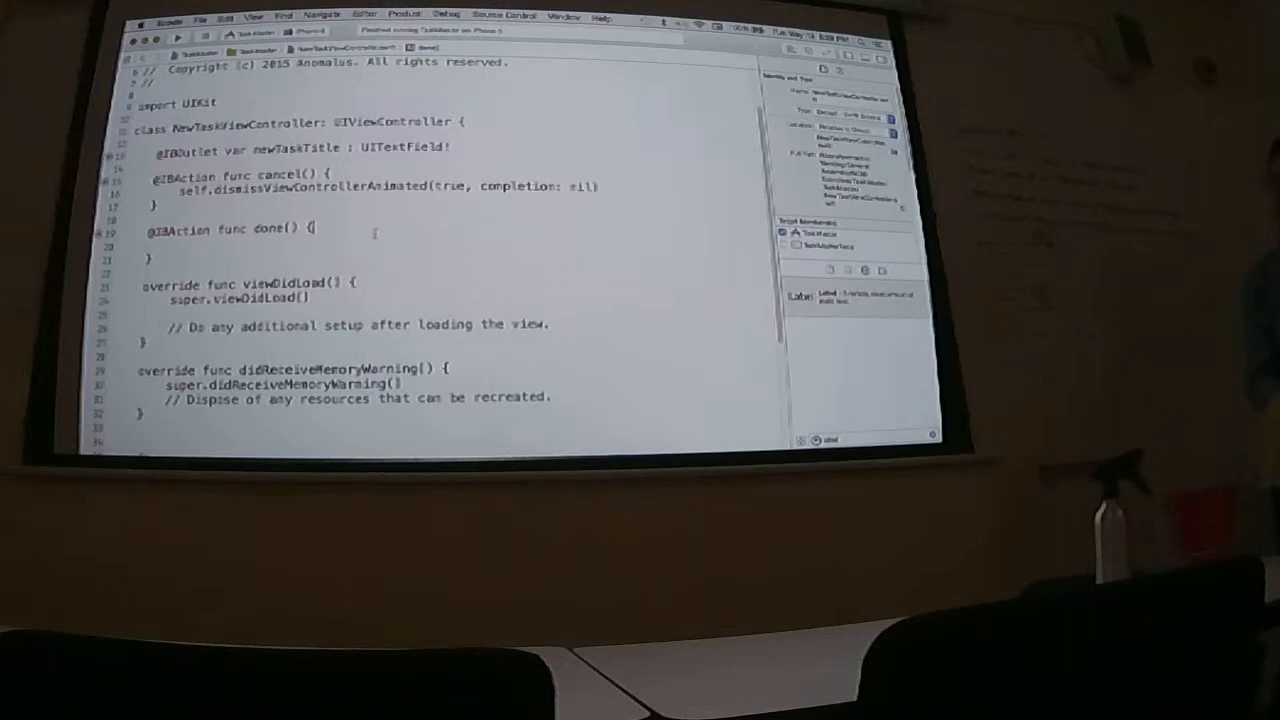
- Comment done(): get the text field value, add to table view, but the table view is in ViewController!!!!!
type("// Get the value from the text field.")
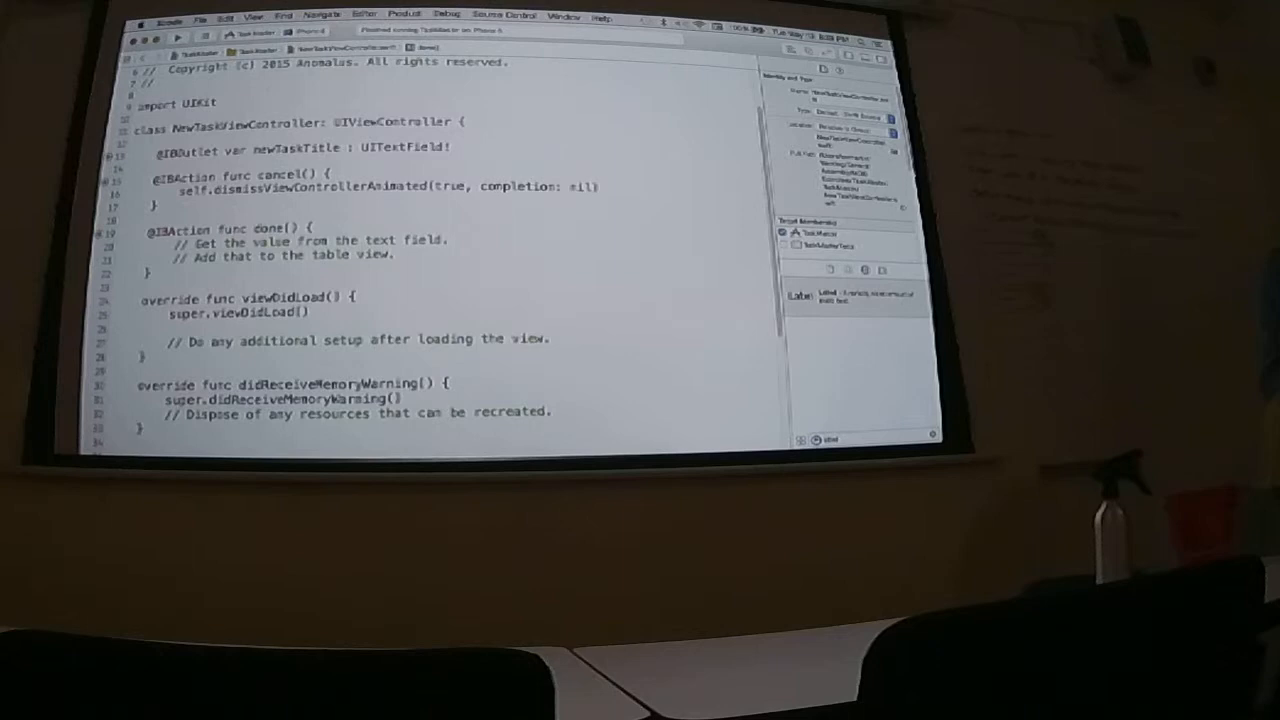
type("// But the table view is in")
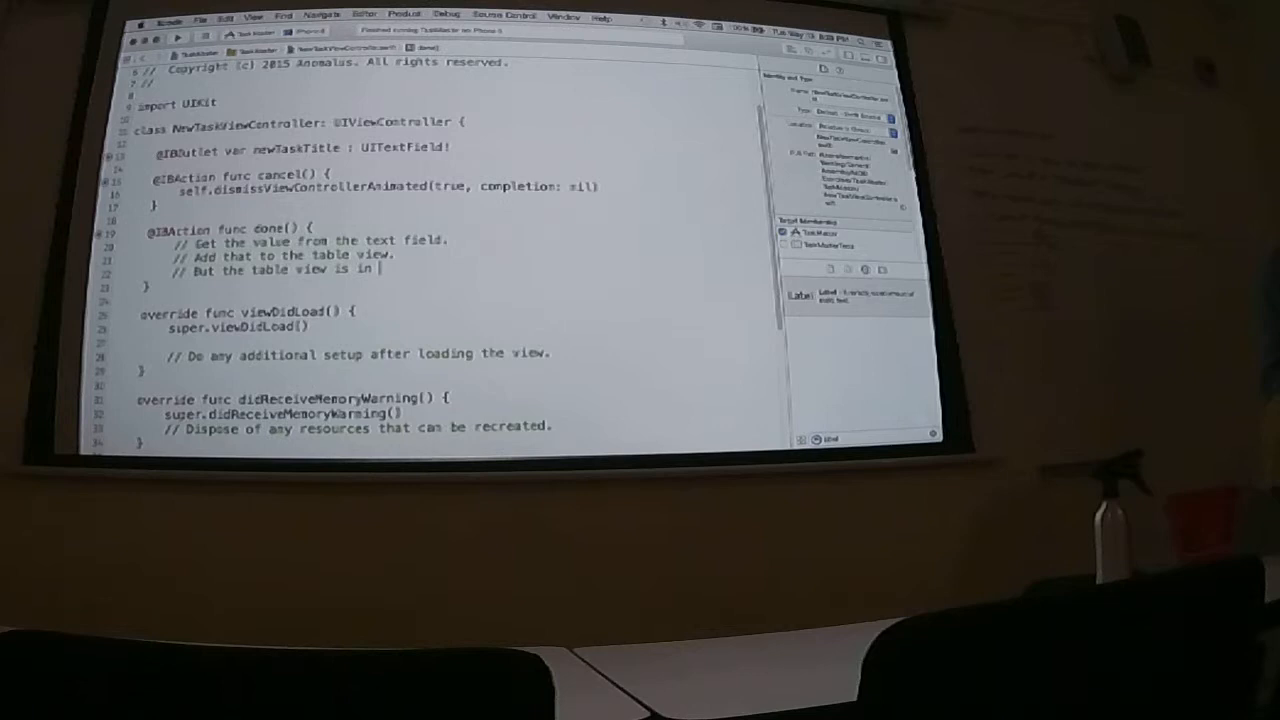
type("ViewController!!!!!")
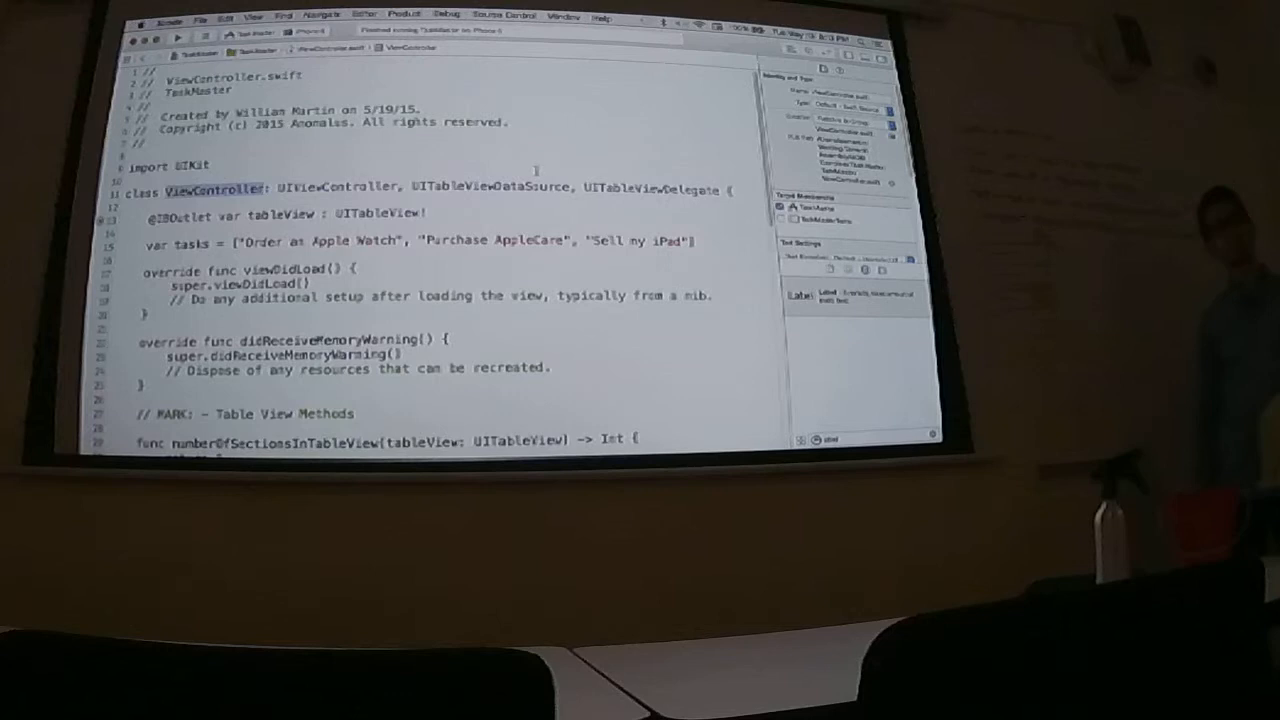
- Write insertNewTask(task: String) in ViewController that calls self.tasks.append(task)
scroll("down", 3)
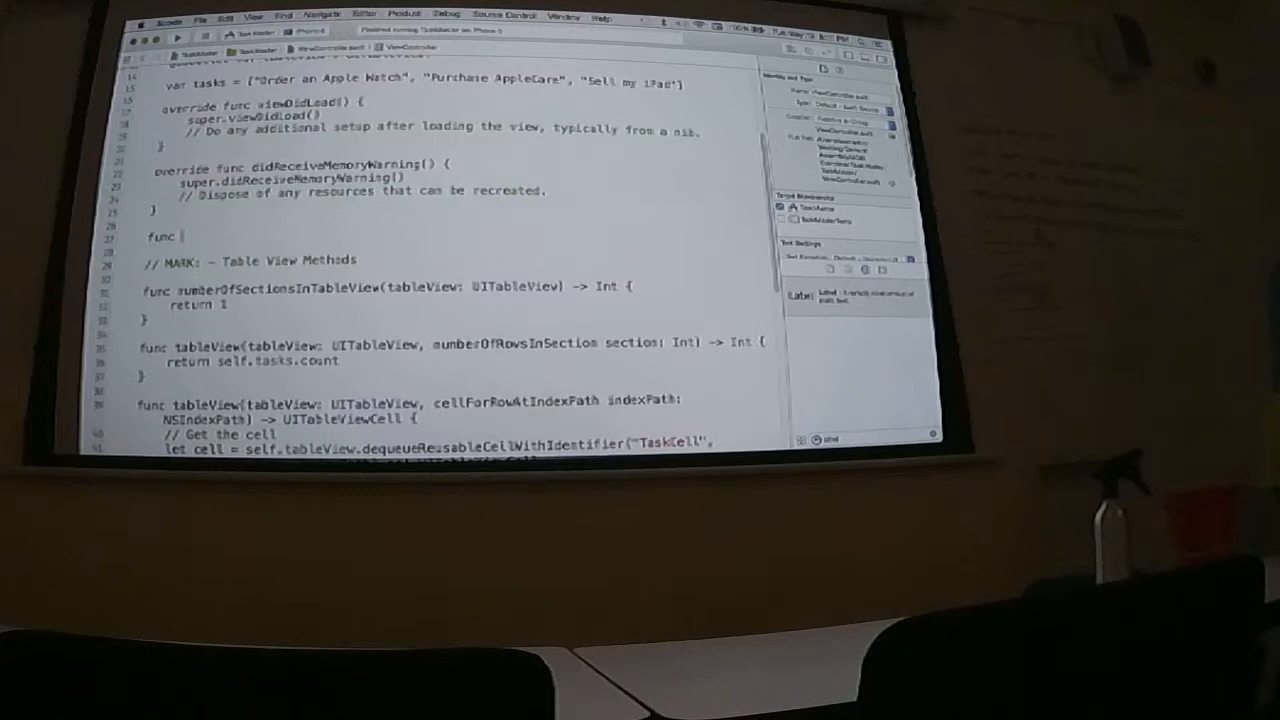
type("insertNewTask(task:String) {")
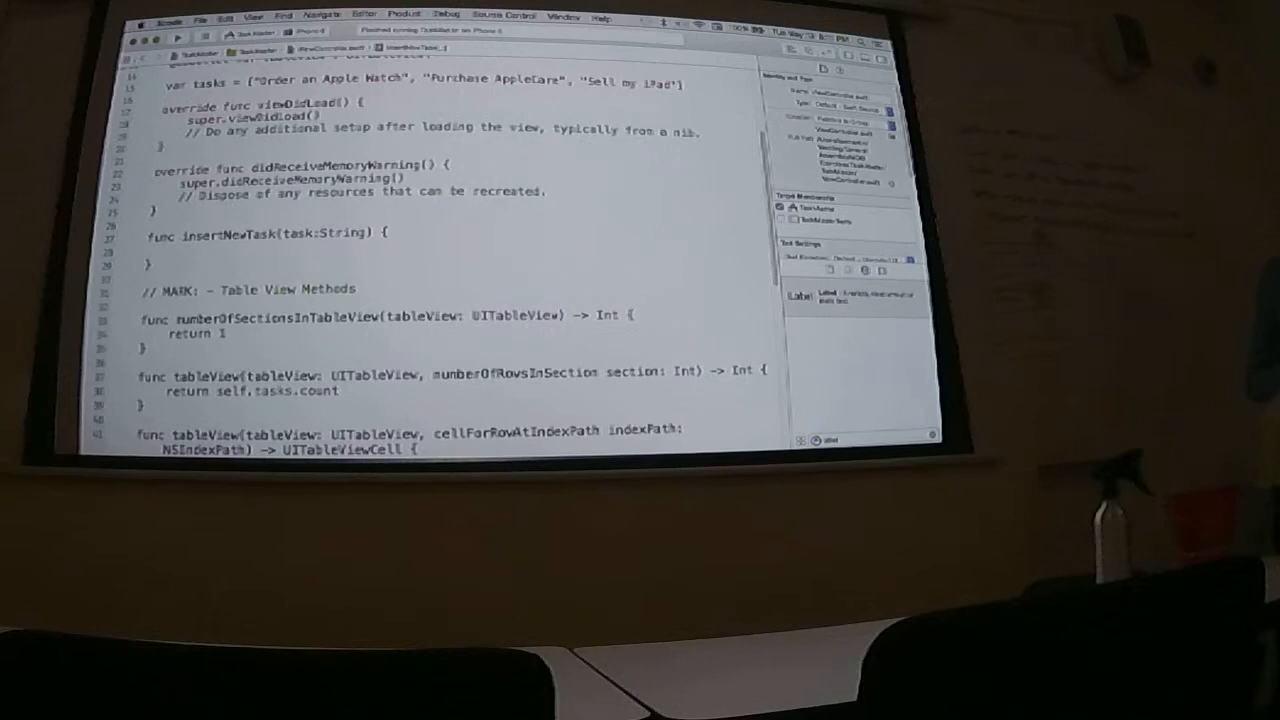
type("self.tasks.")
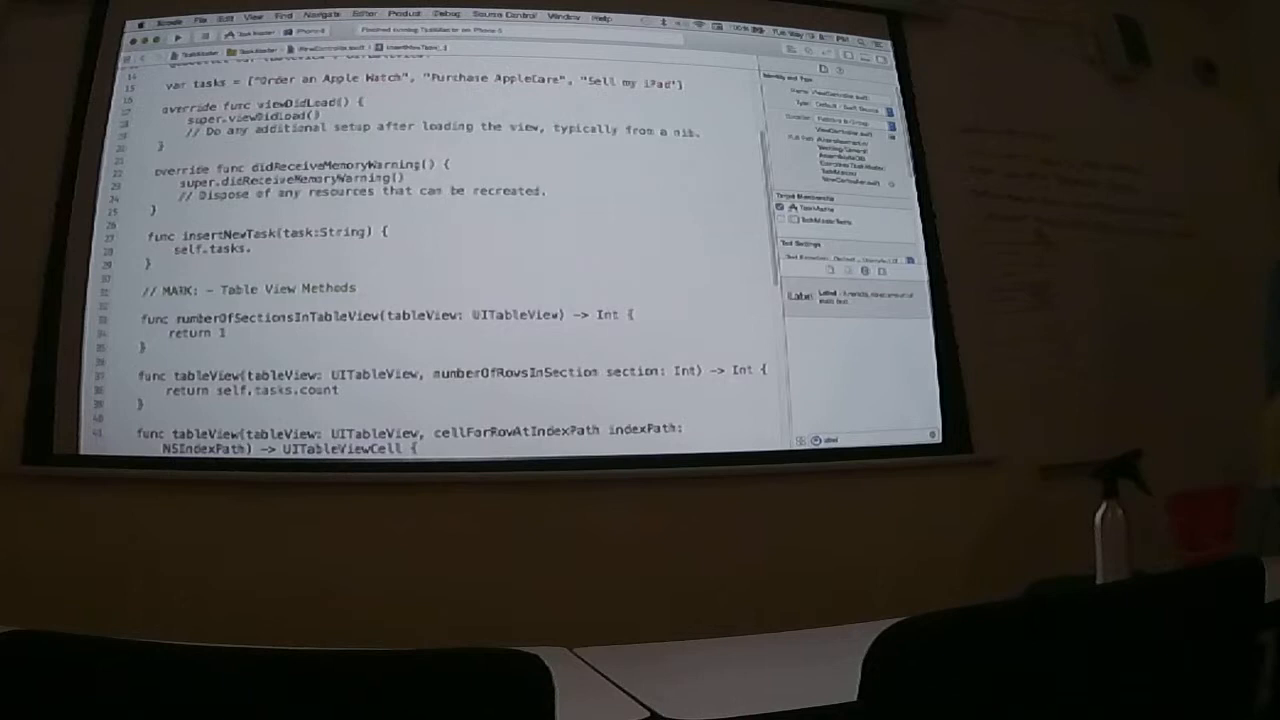
type("ap")
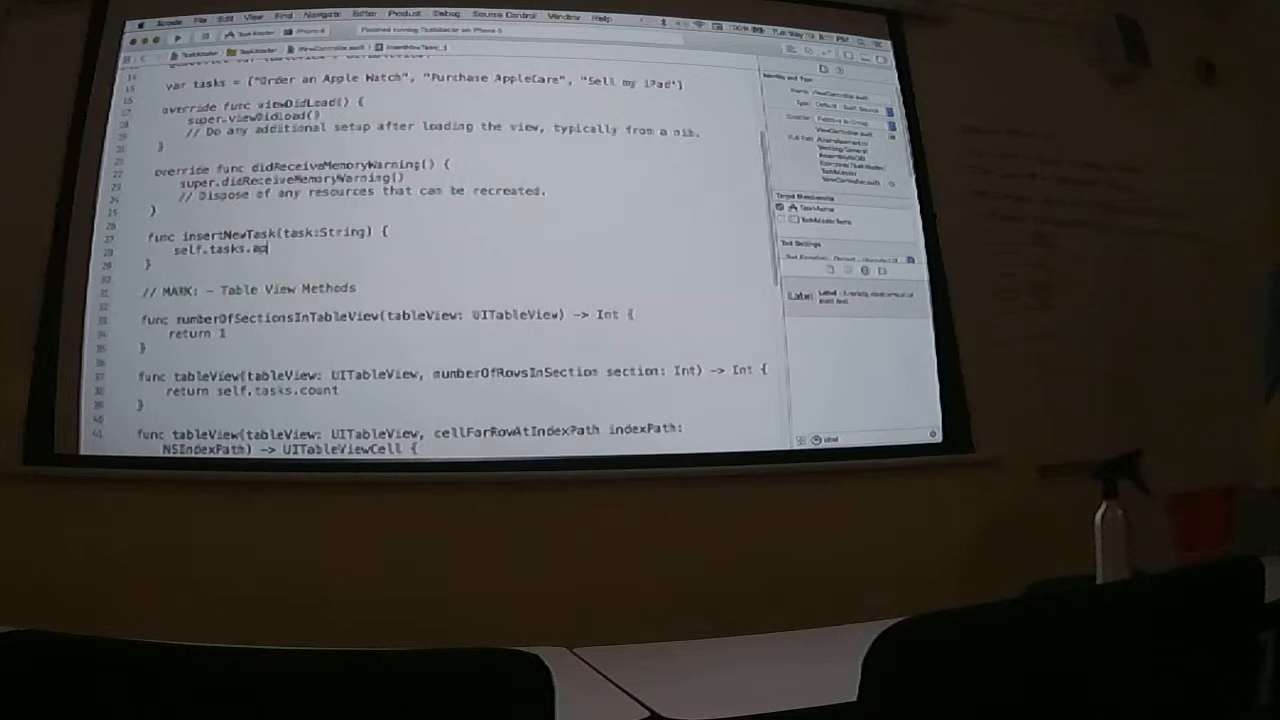
type("pend(task)")
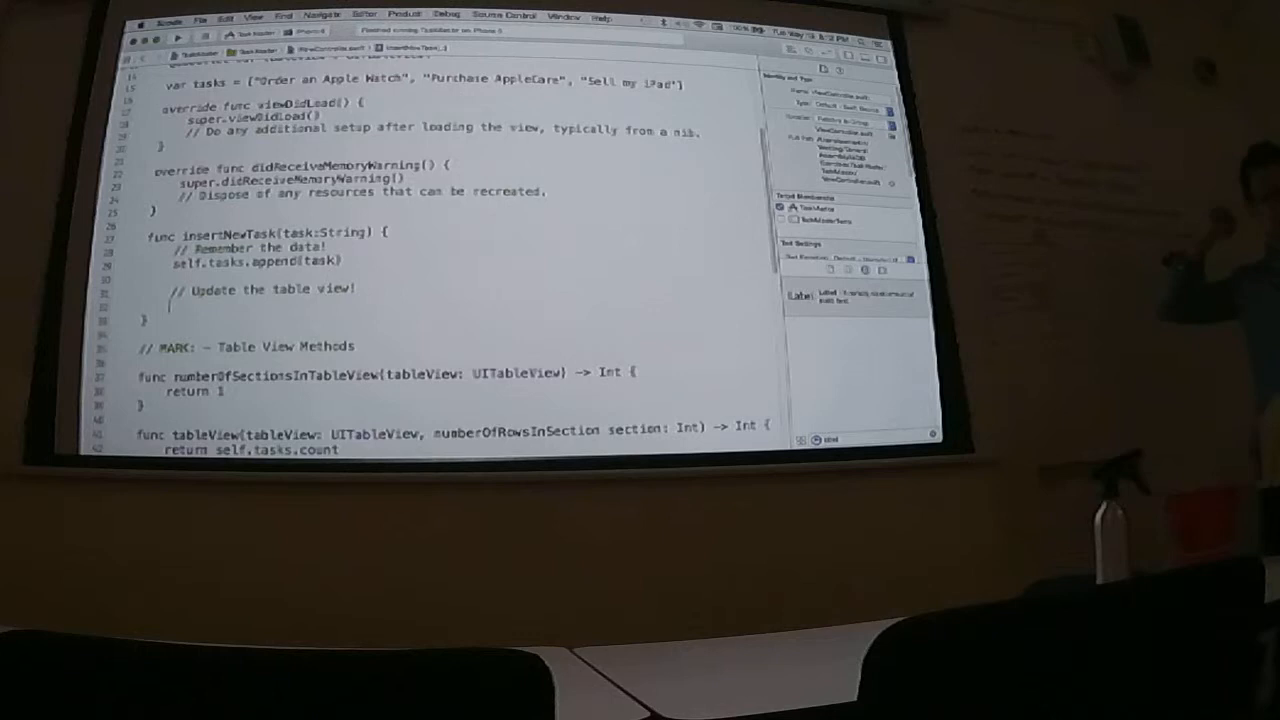
- Add let indexPath = NSIndexPath(forRow: self.tasks.count - 1, inSection: 0)
type("let indexPath = NSIndexPath(forRow: s, inSection: Int")
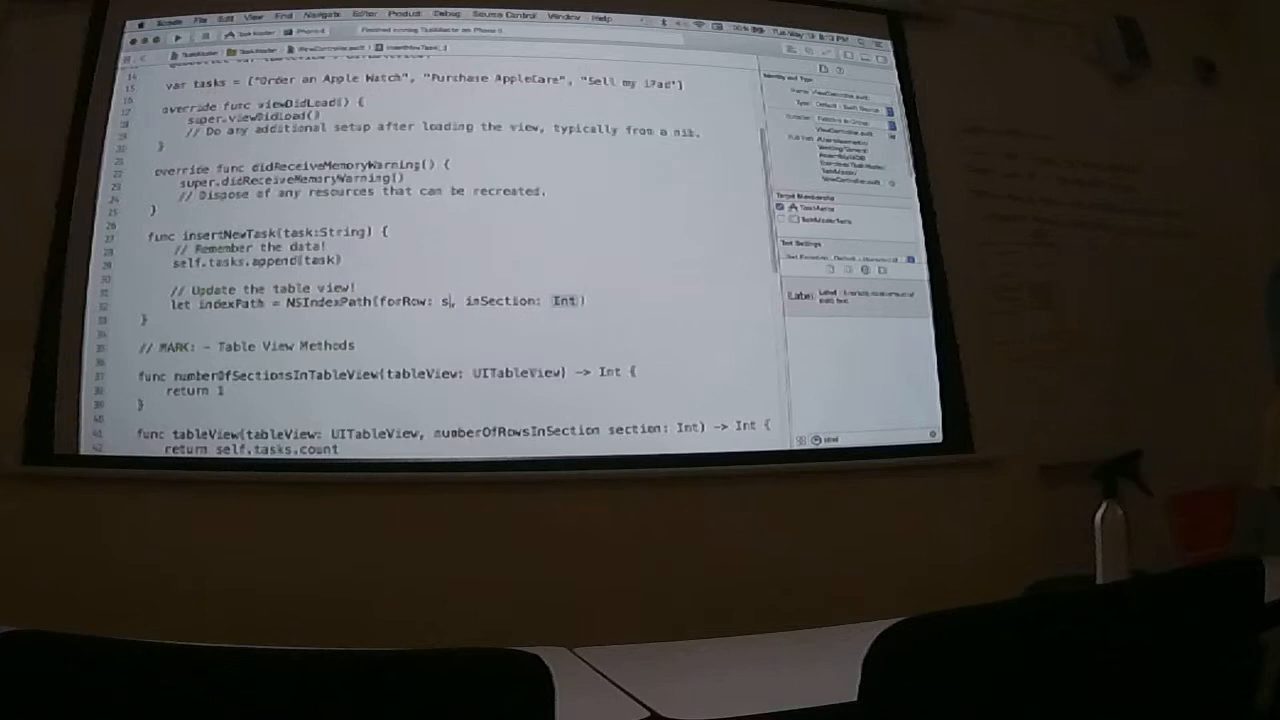
type("self.tasks.count - 1")
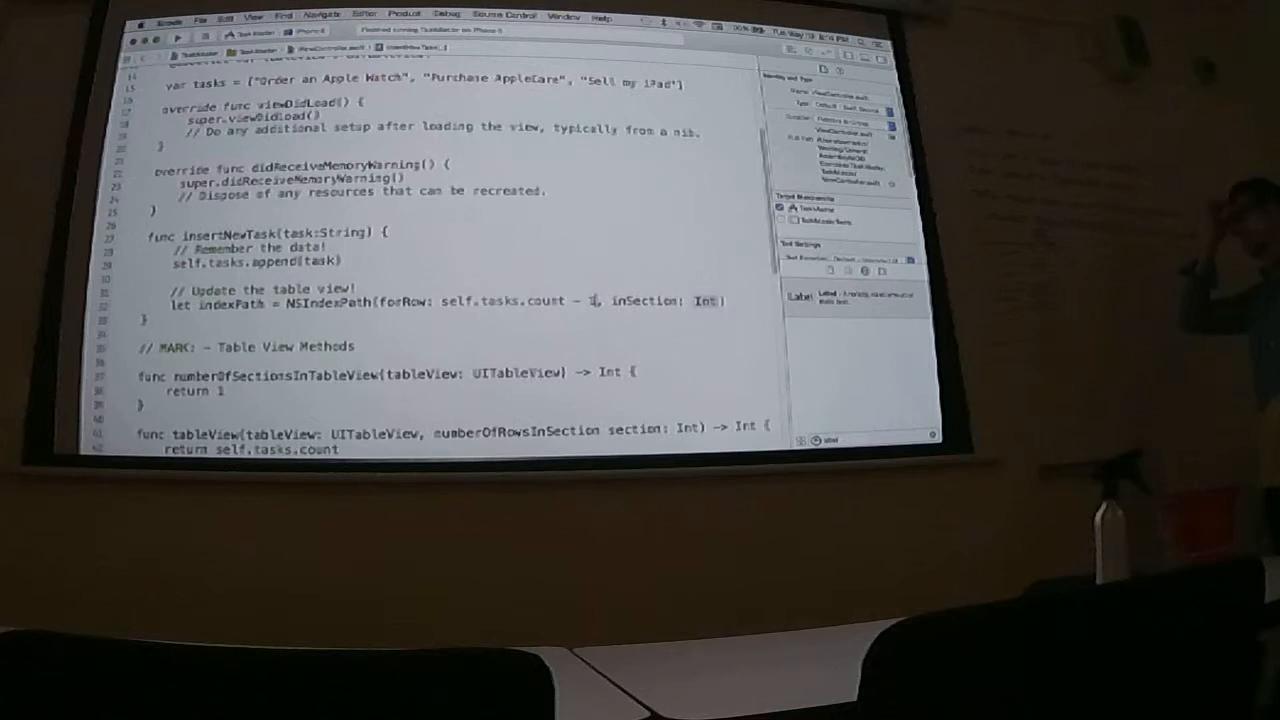
type("0")
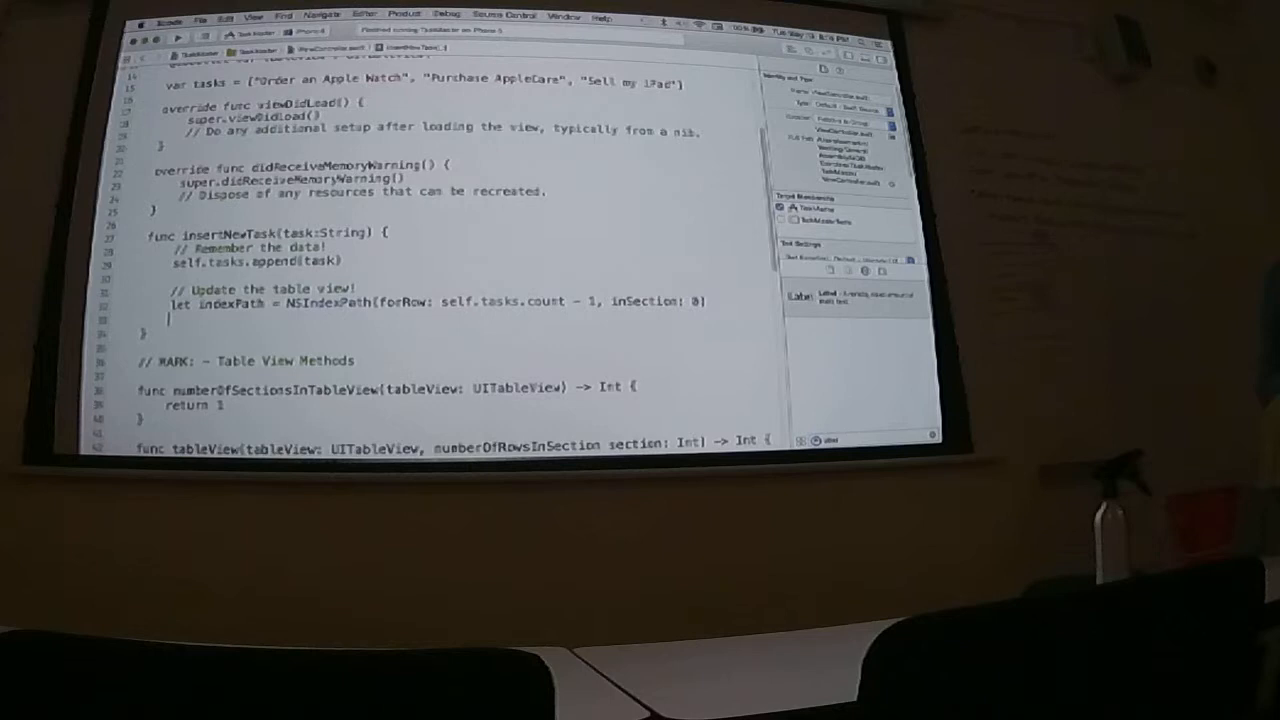
- Call self.tableView.insertRowsAtIndexPaths([indexPath], withRowAnimation:) for the new row
type("self.tableView.insertRowsAtIndexPaths([indexPath], withRowAnimation: .Autom")
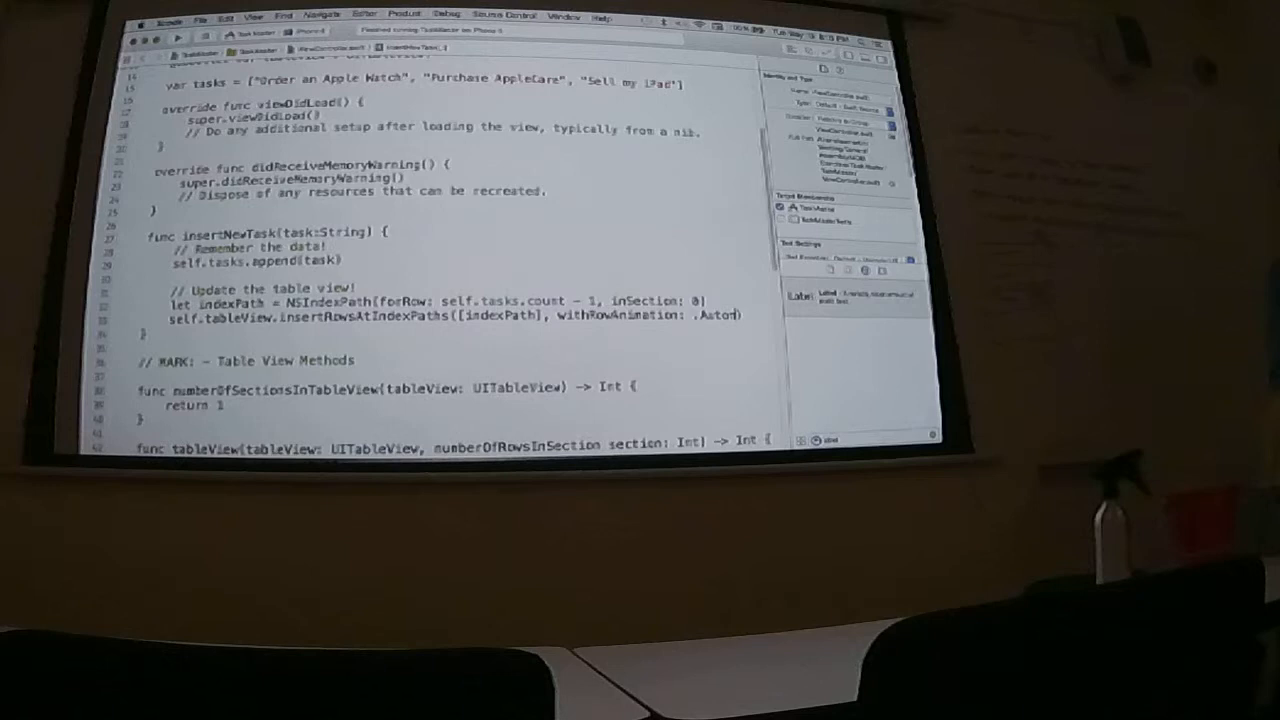
scroll("down", 3)
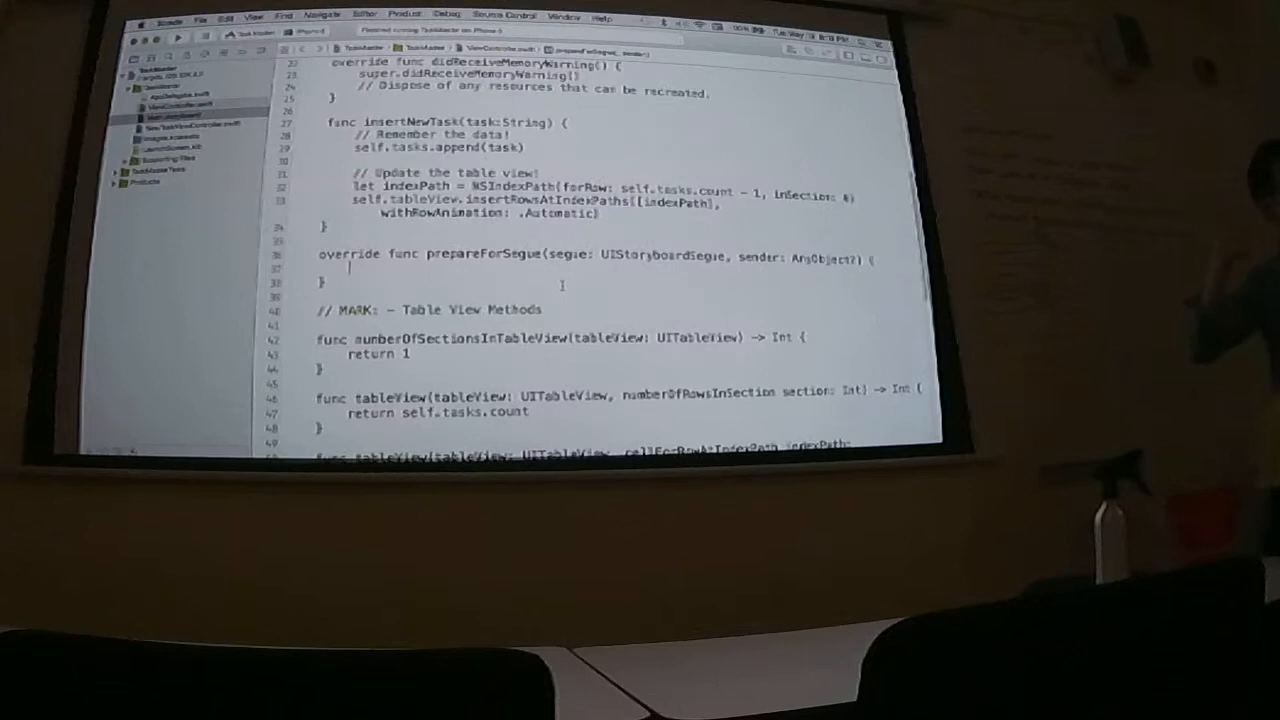
- In prepareForSegue, check segue.identifier and cast destinationViewController as NewTaskViewController
type("if")
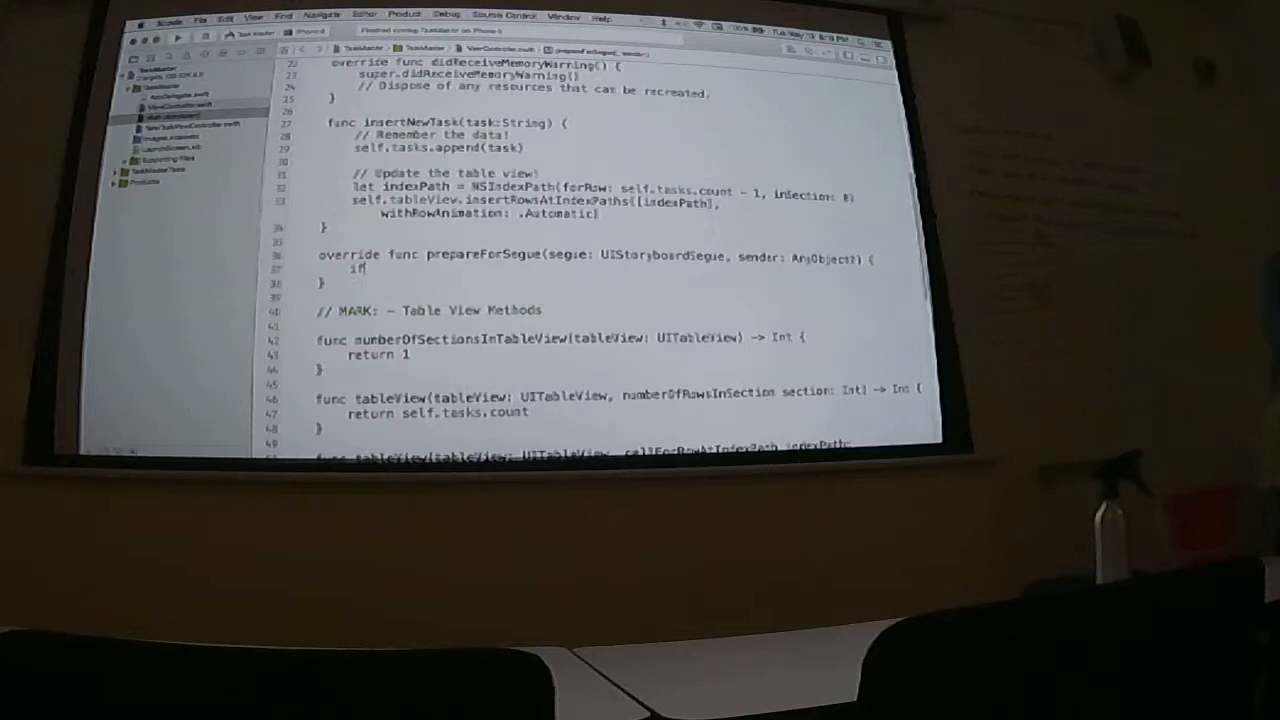
type("segue.identifier == \"newTaskSegue\" {")
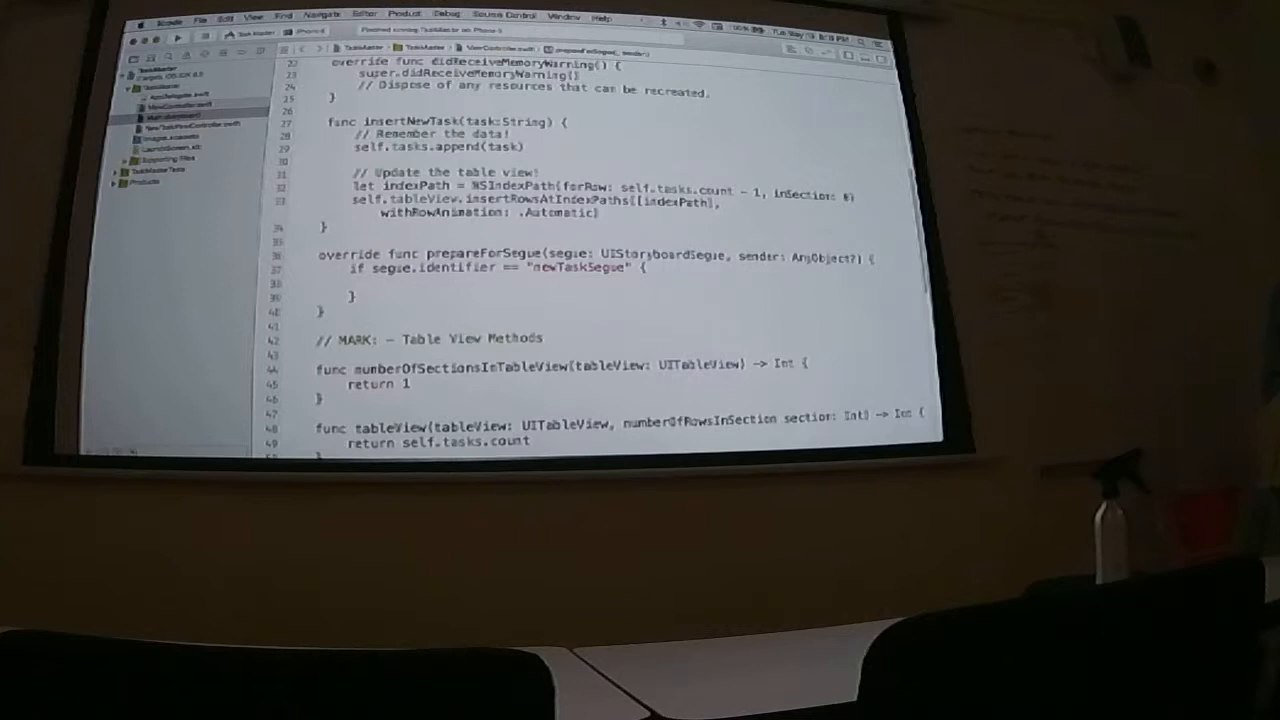
type("let")
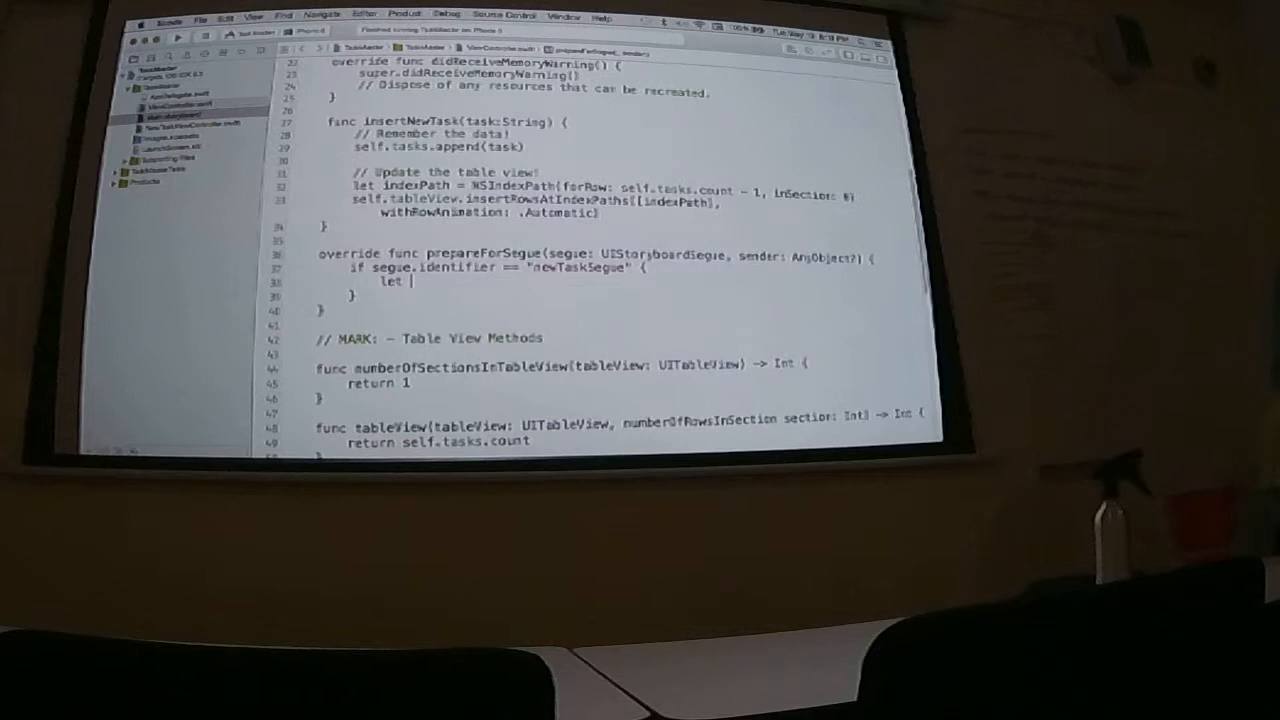
type("destination =")
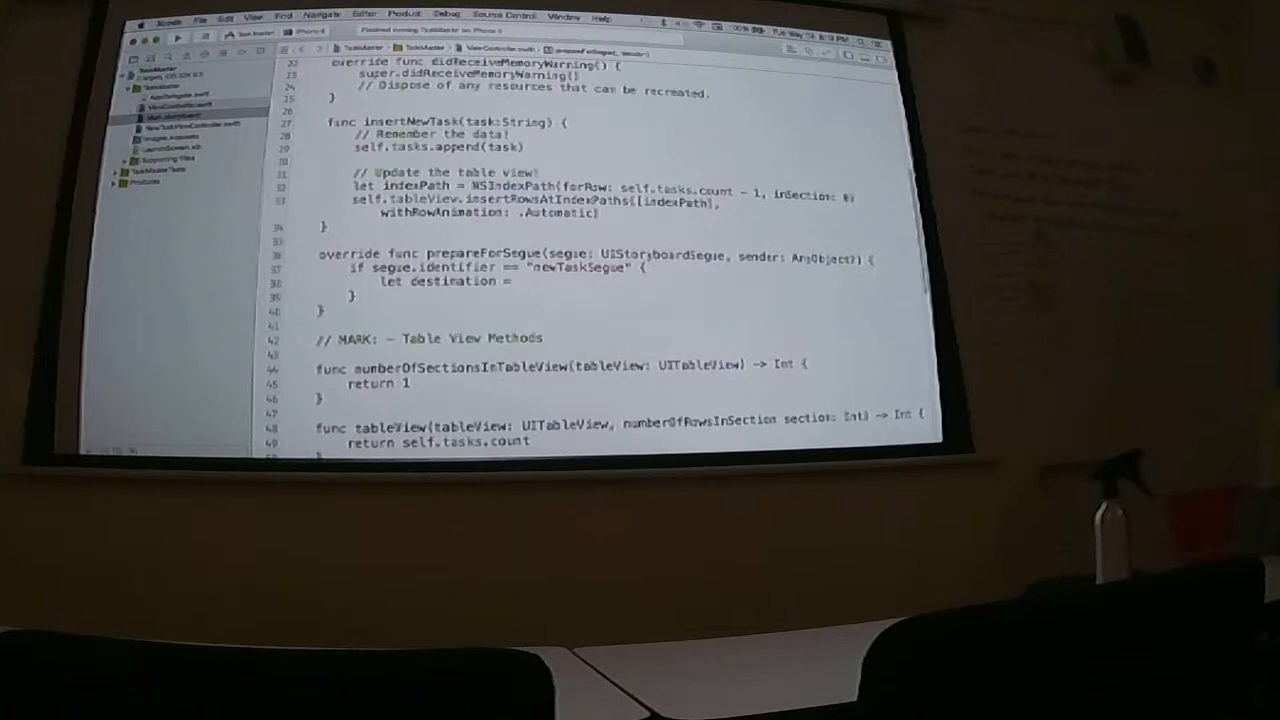
type("segue.desit")
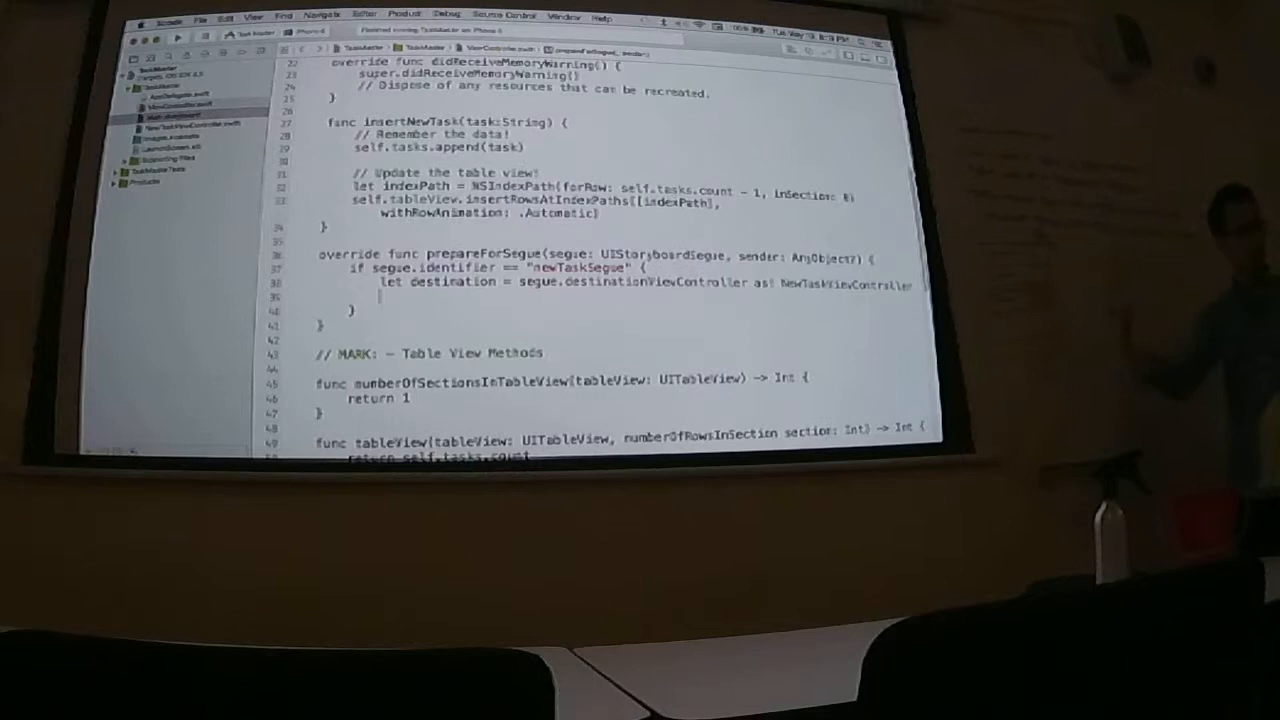
- Set destination.mainViewController = self so the new-task controller knows the main controller
type("destination.mainViewController")
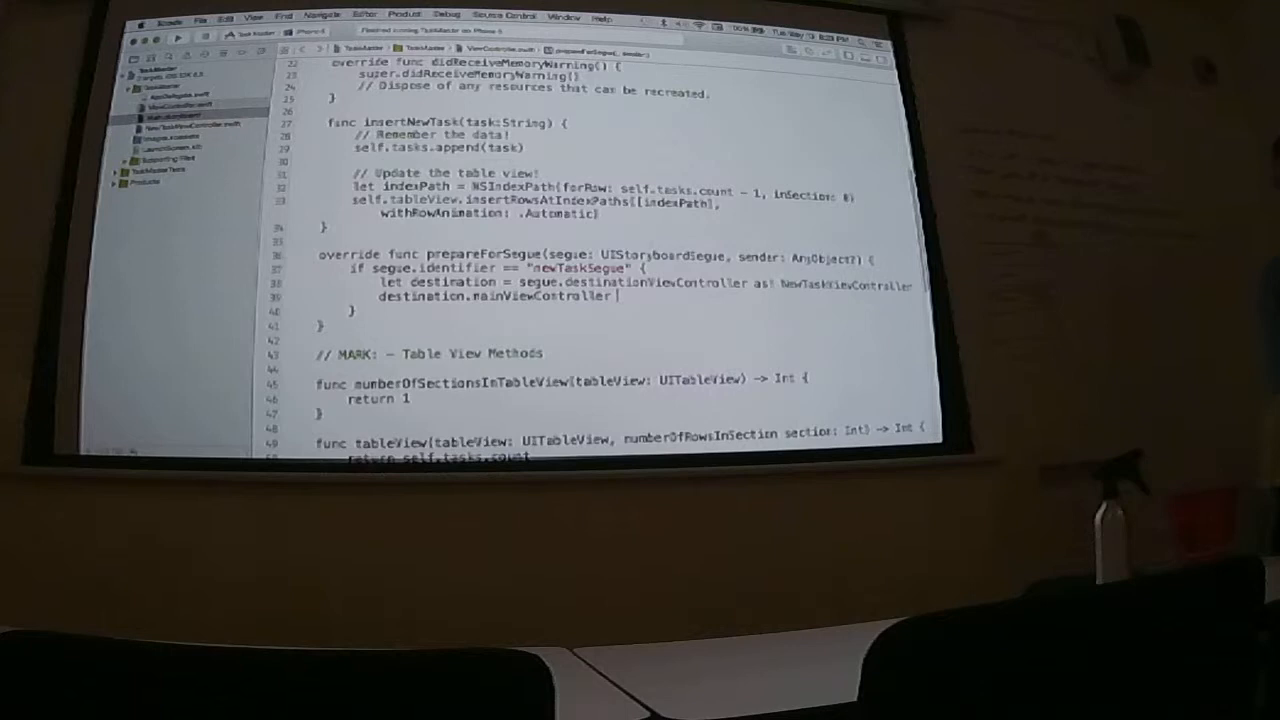
type("= self")
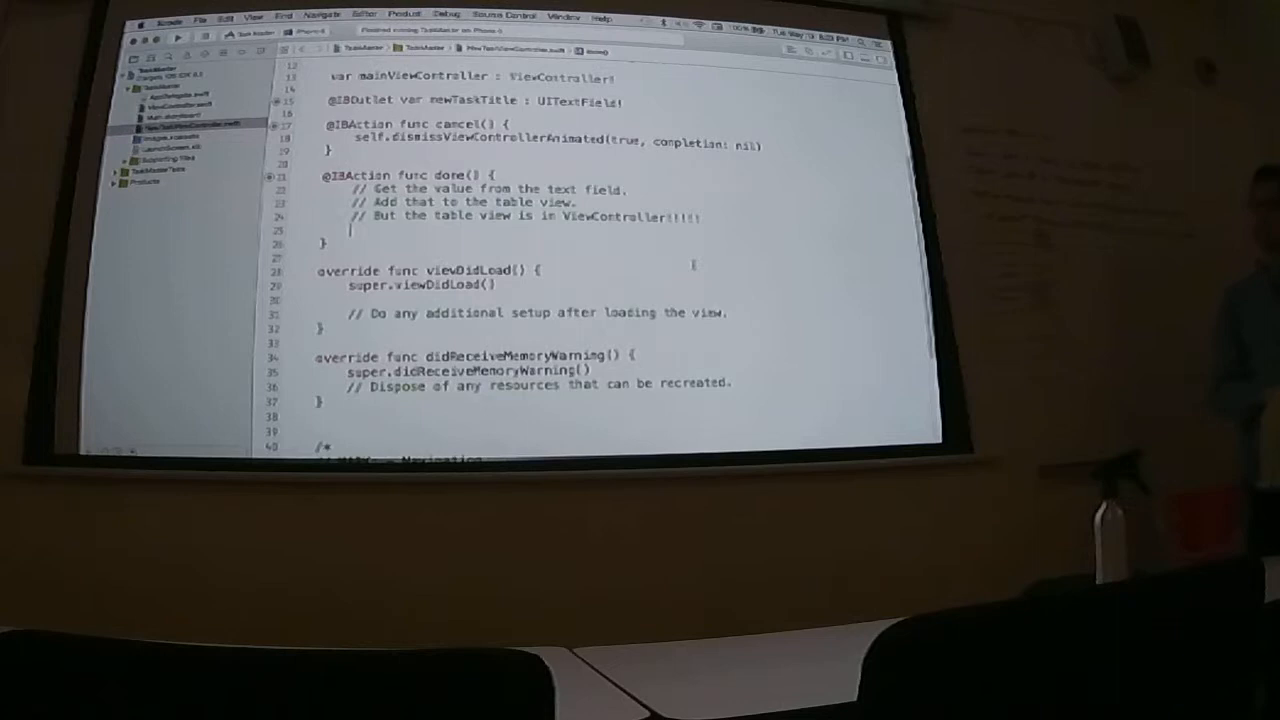
- Write 'let title = self.newTaskTitle.text' and call self.mainViewController.insertNewTask(title) in done()
type("let newTask")
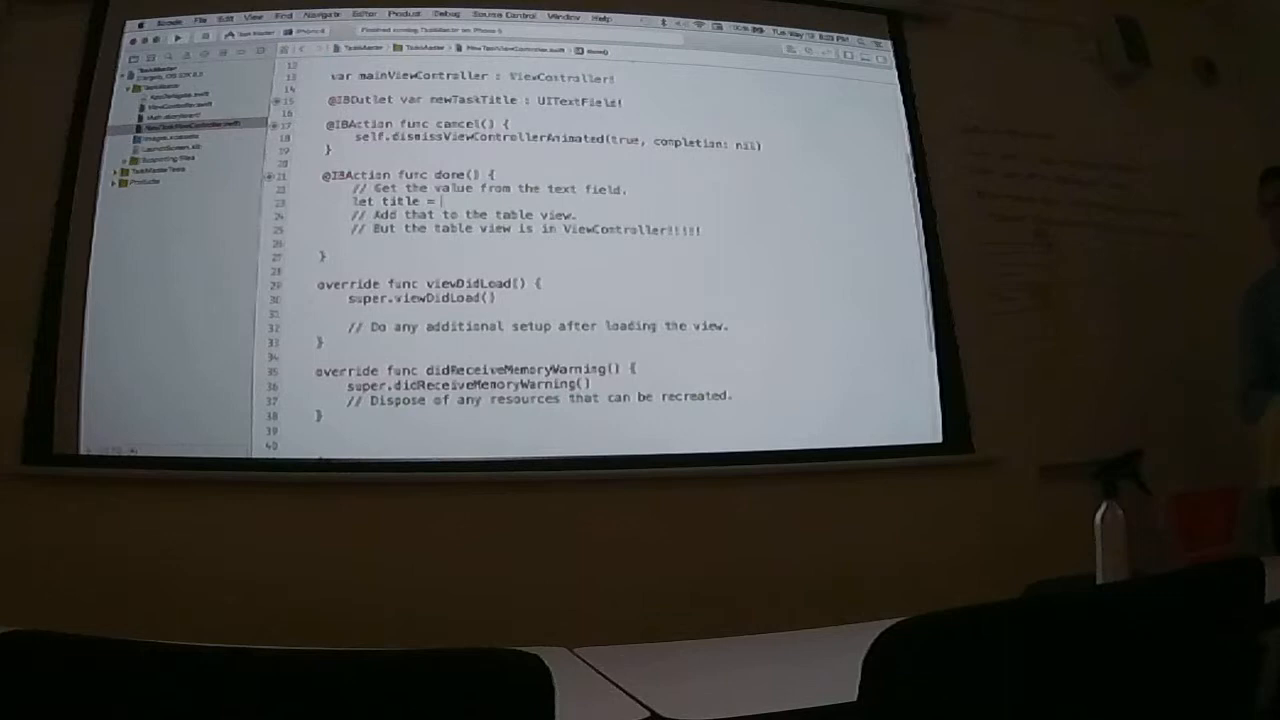
type("self.newTaskTitle")
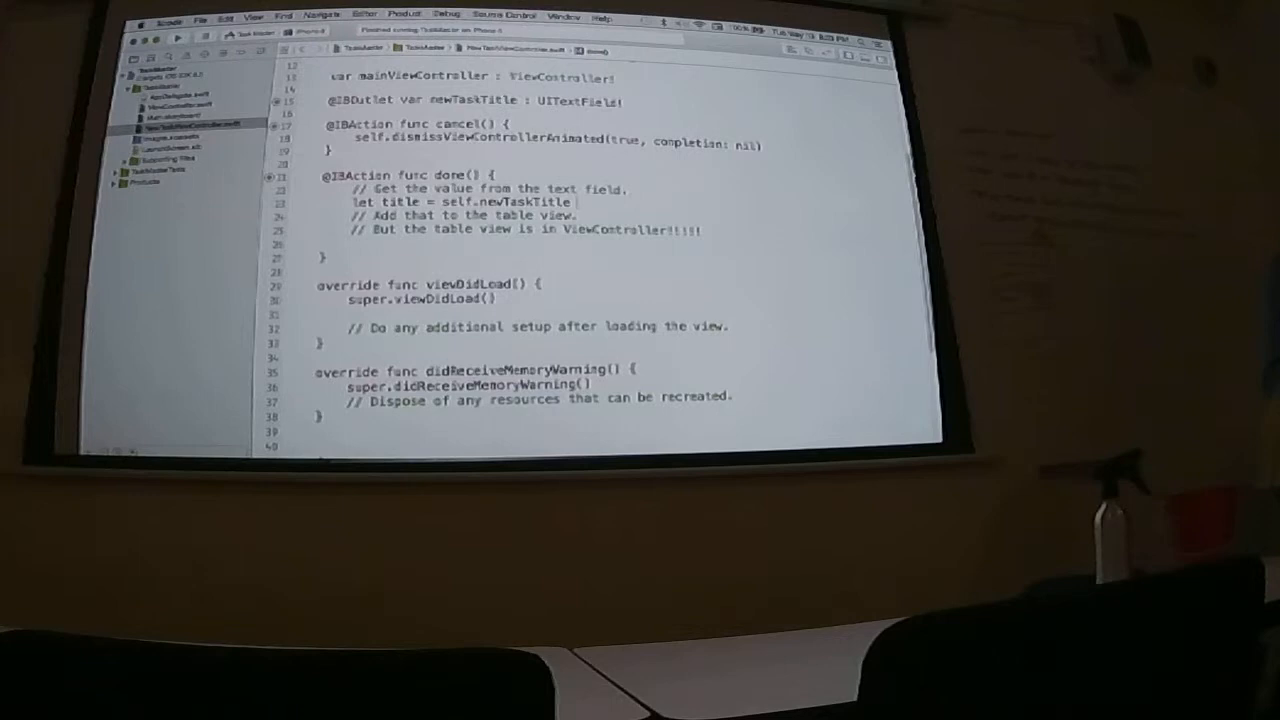
type(".text")
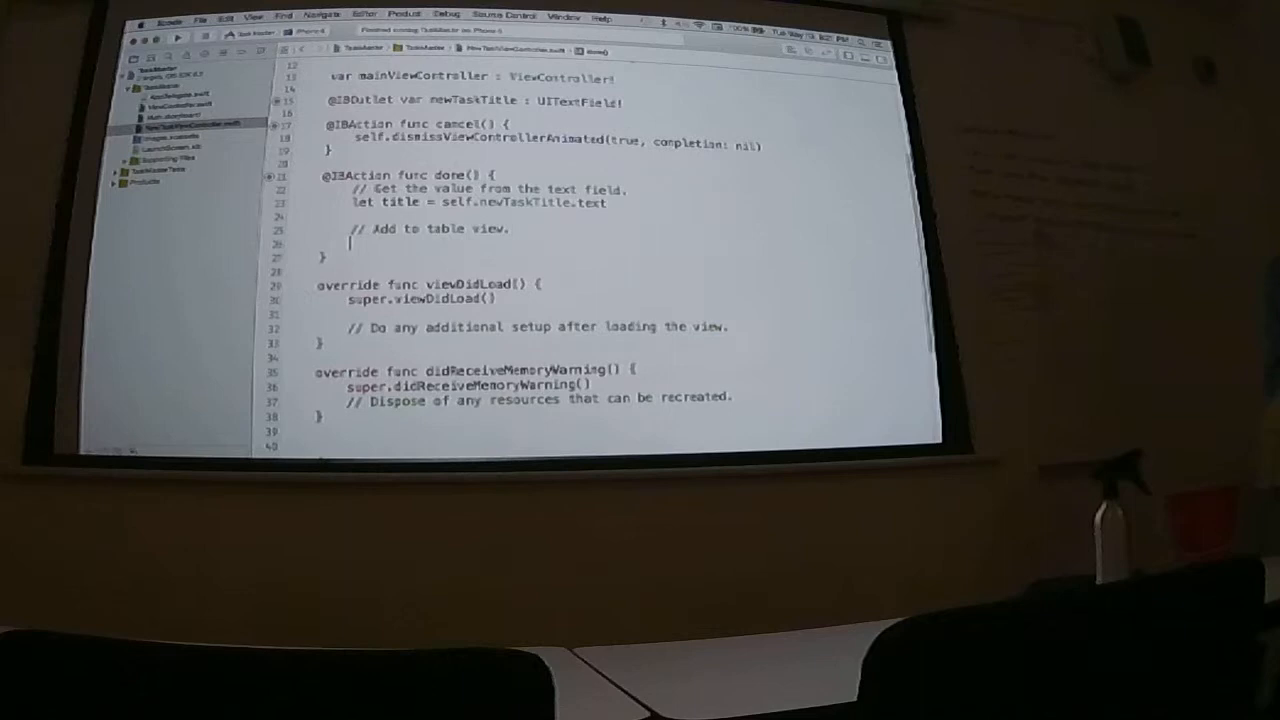
type("self.mainViewController.insertNewTask(title")
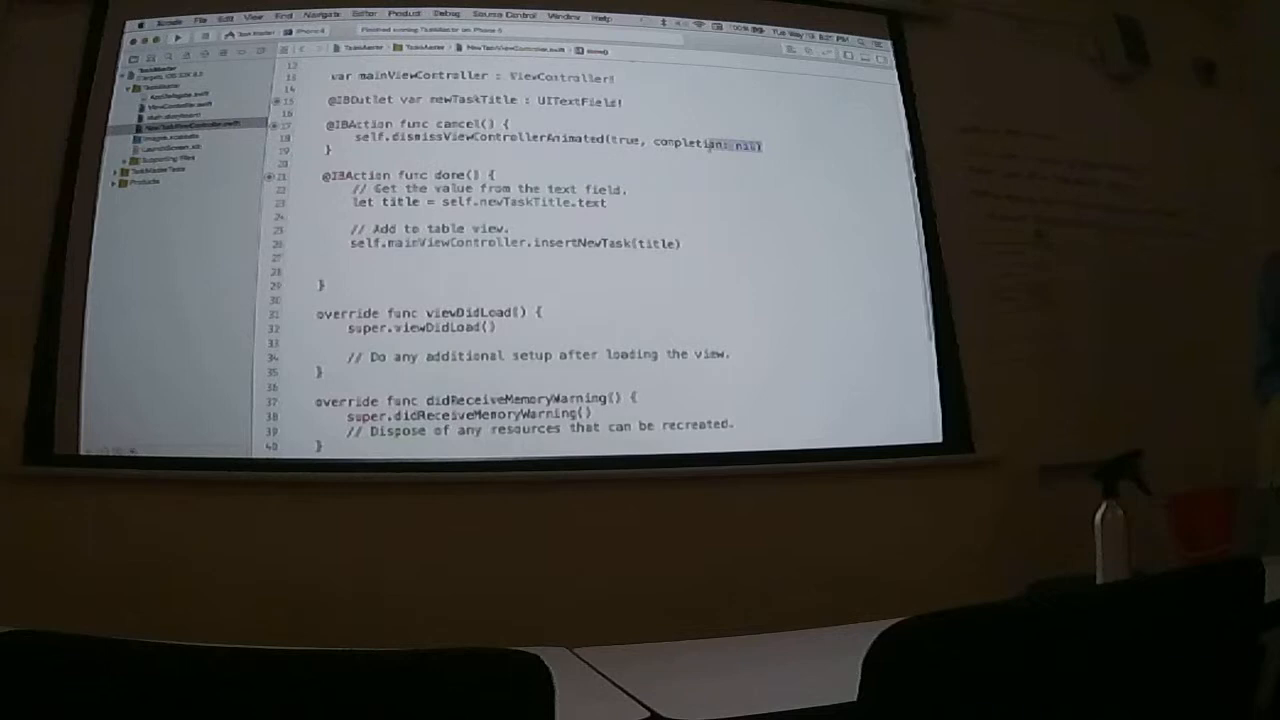
- Add self.dismissViewControllerAnimated(true, completion: nil) with a 'Dismiss the mod' comment above it
type("self.dismissViewControllerAnimated(true, completion: nil)")
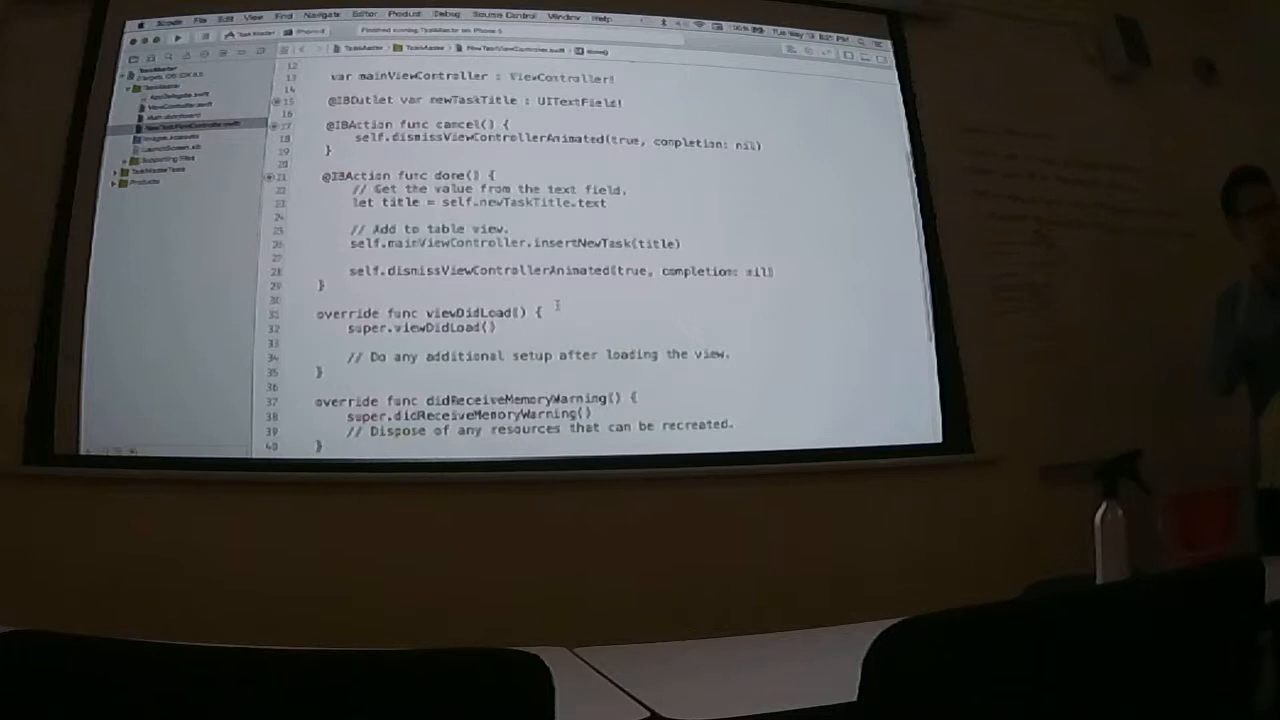
type("// Disniss the mod")
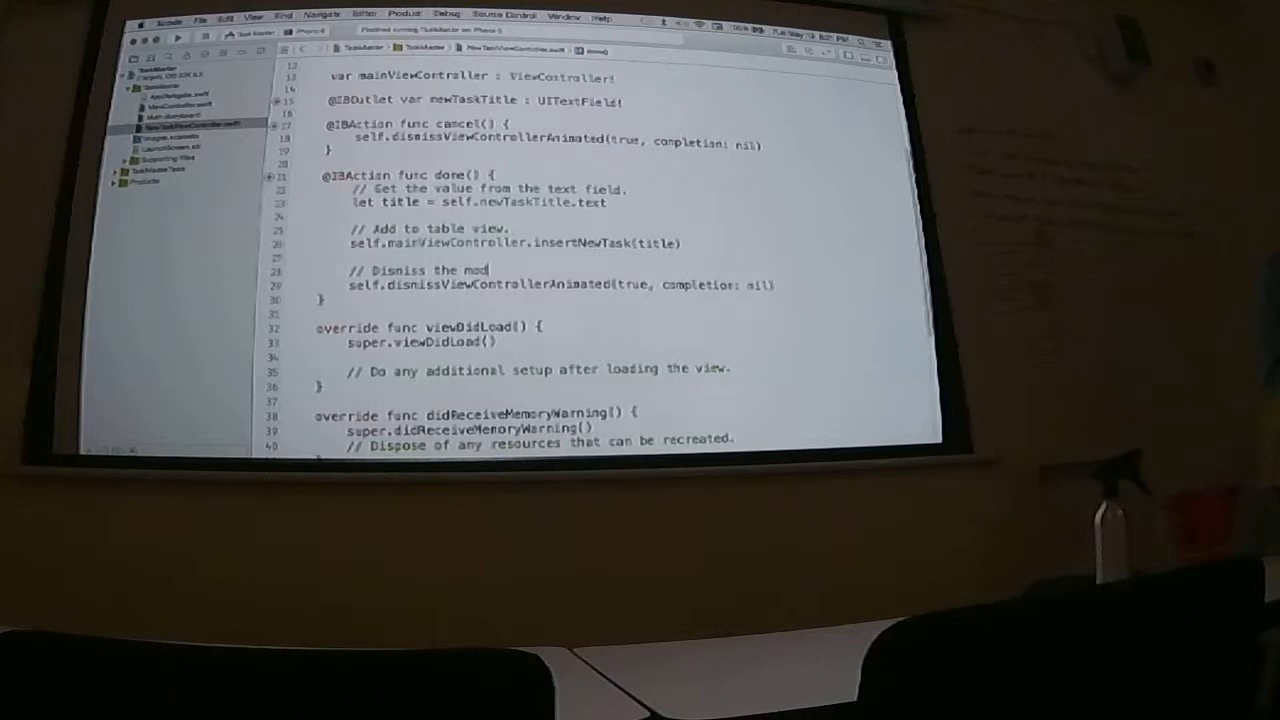